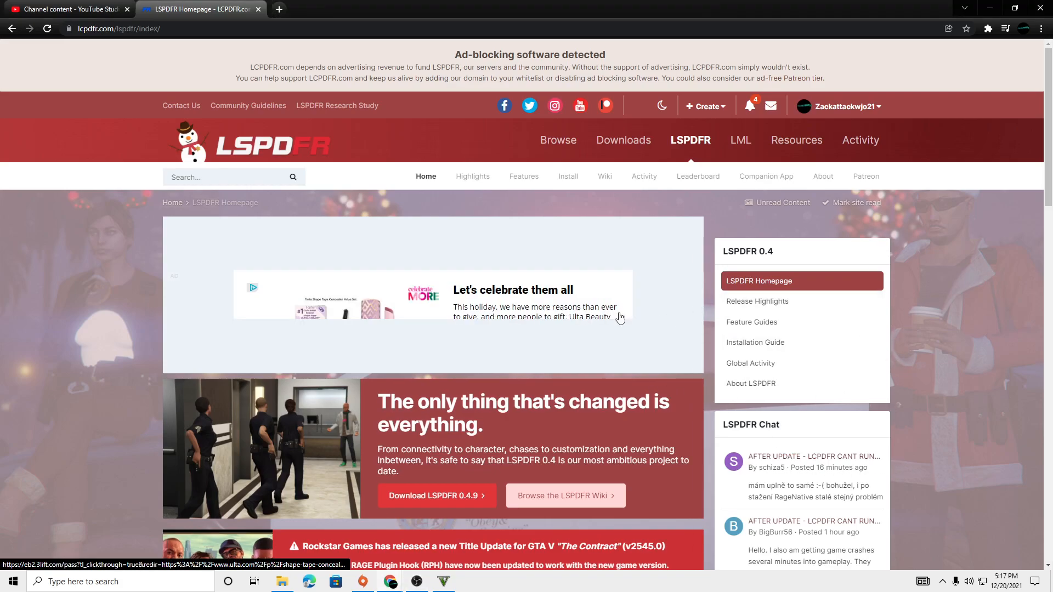
Step: Search the web for Script Hook V and open its dev-c.com page listing v1.0.2545.0
{"action": "scroll", "scroll_direction": "down", "scroll_amount": 3}
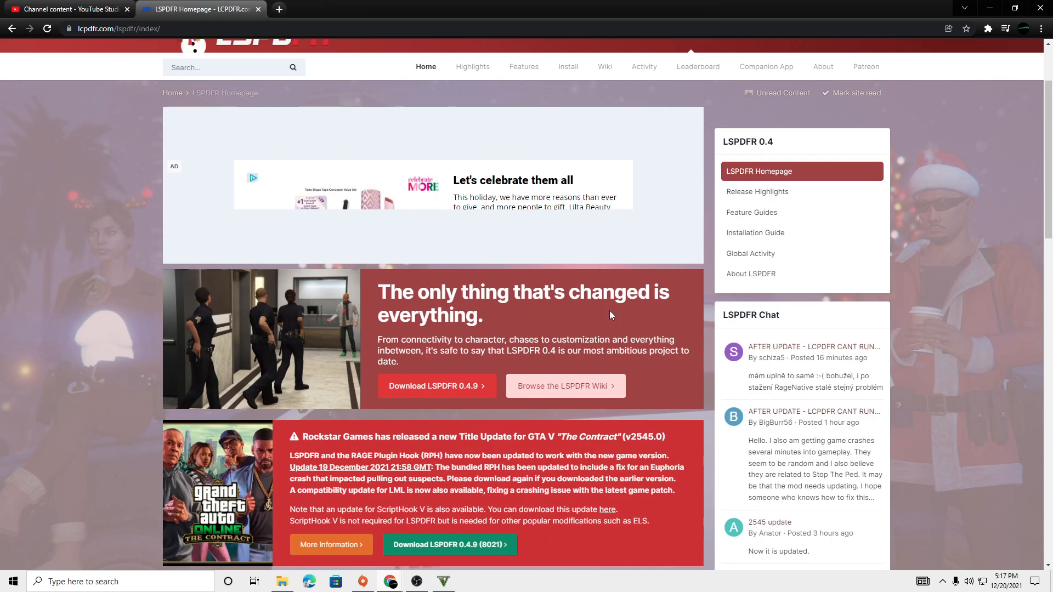
{"action": "scroll", "scroll_direction": "down", "scroll_amount": 3}
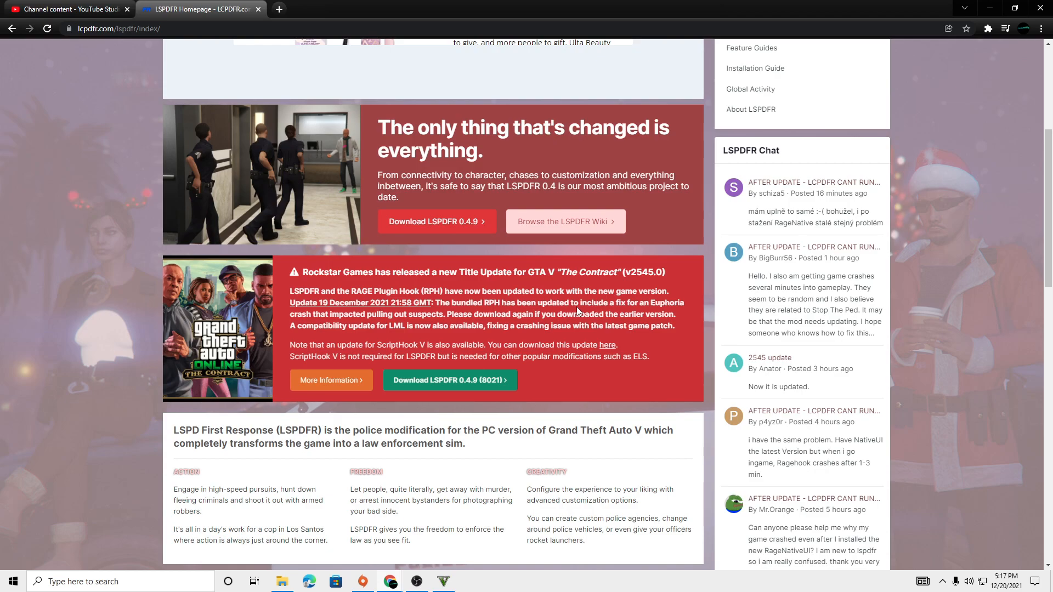
{"action": "mouse_move", "coordinate": [559, 391]}
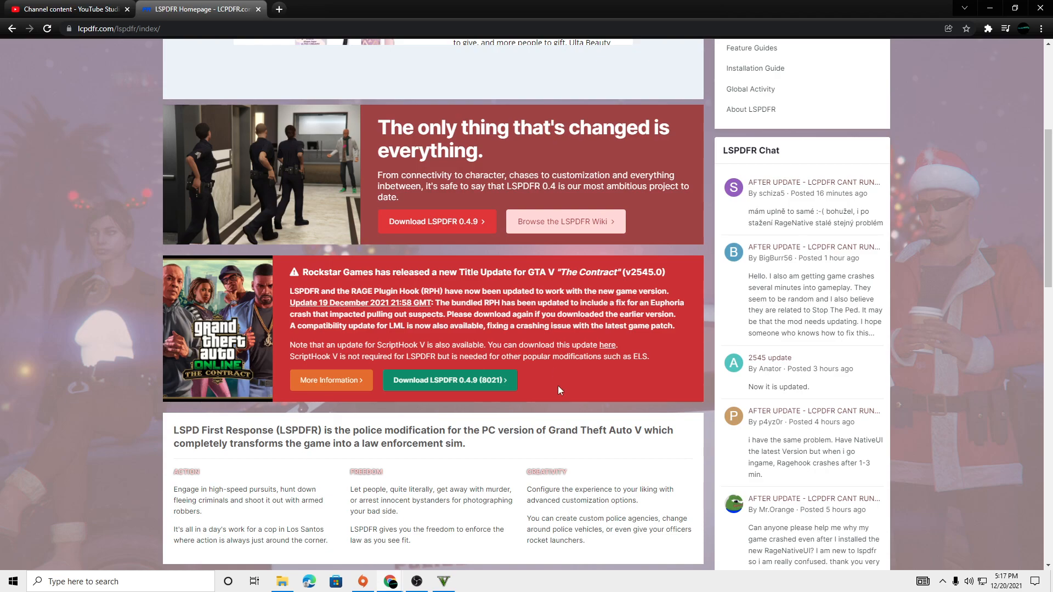
{"action": "mouse_move", "coordinate": [610, 450]}
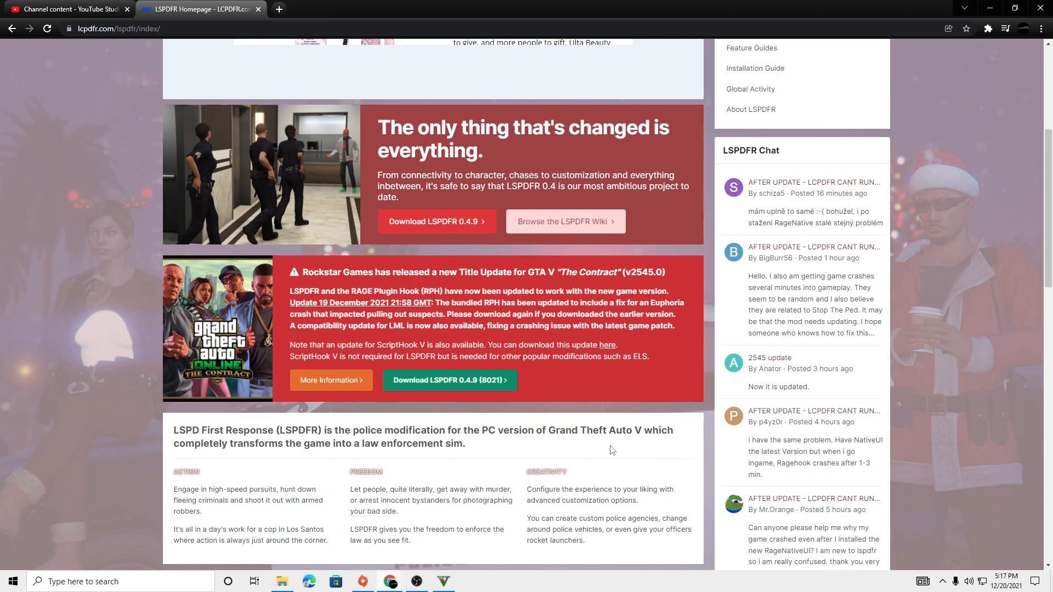
{"action": "mouse_move", "coordinate": [523, 382]}
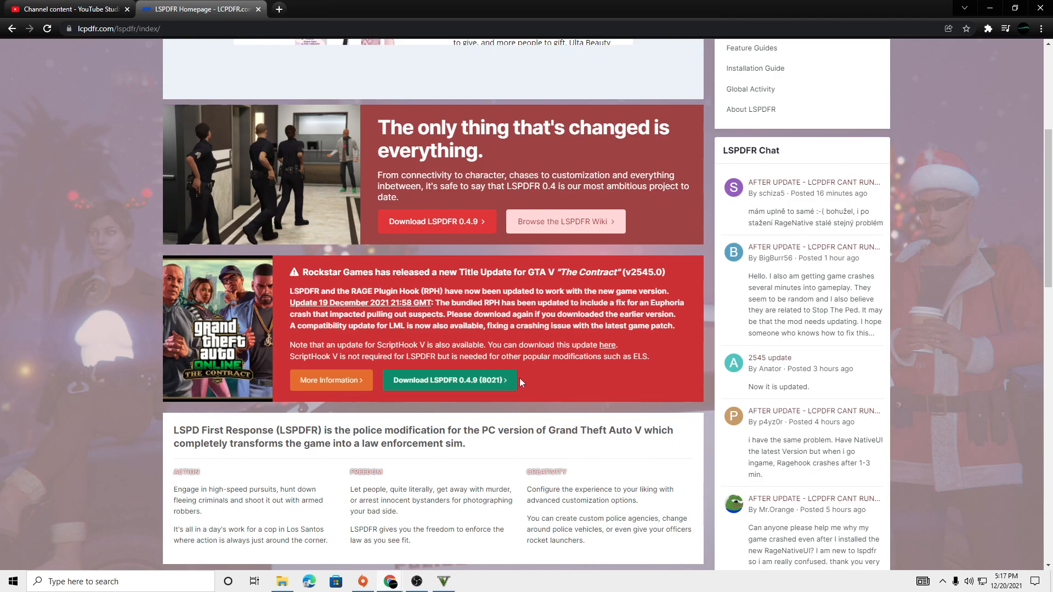
{"action": "mouse_move", "coordinate": [458, 299]}
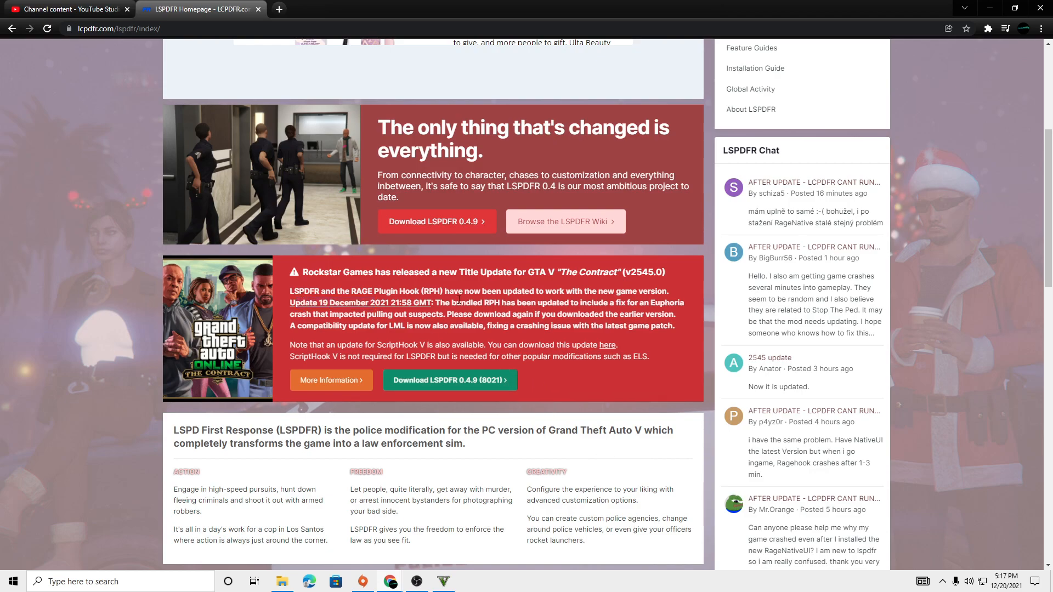
{"action": "mouse_move", "coordinate": [295, 40]}
{"action": "type", "text": "sc"}
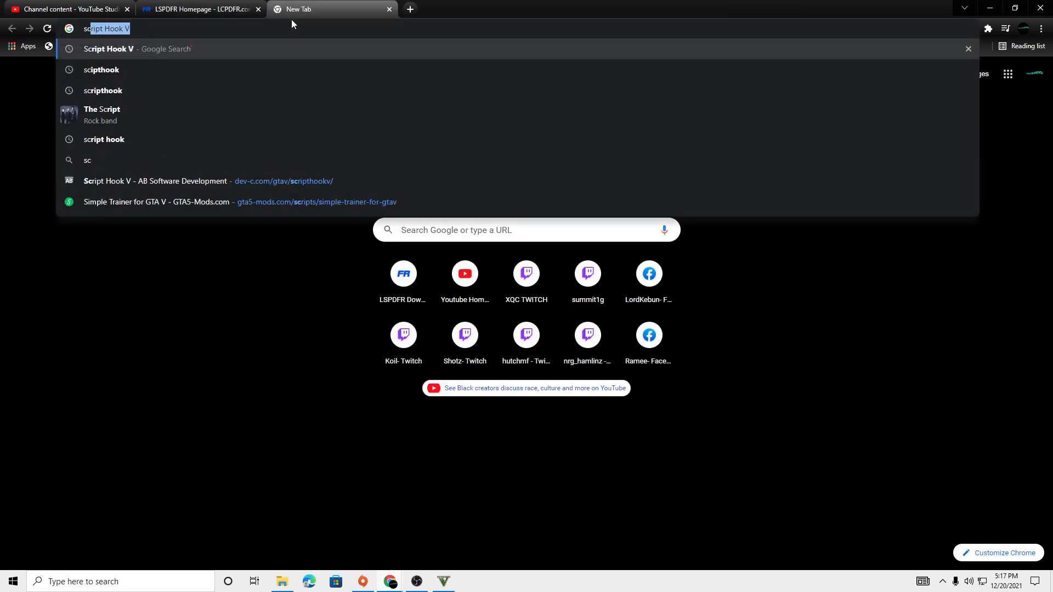
{"action": "key", "text": "Return"}
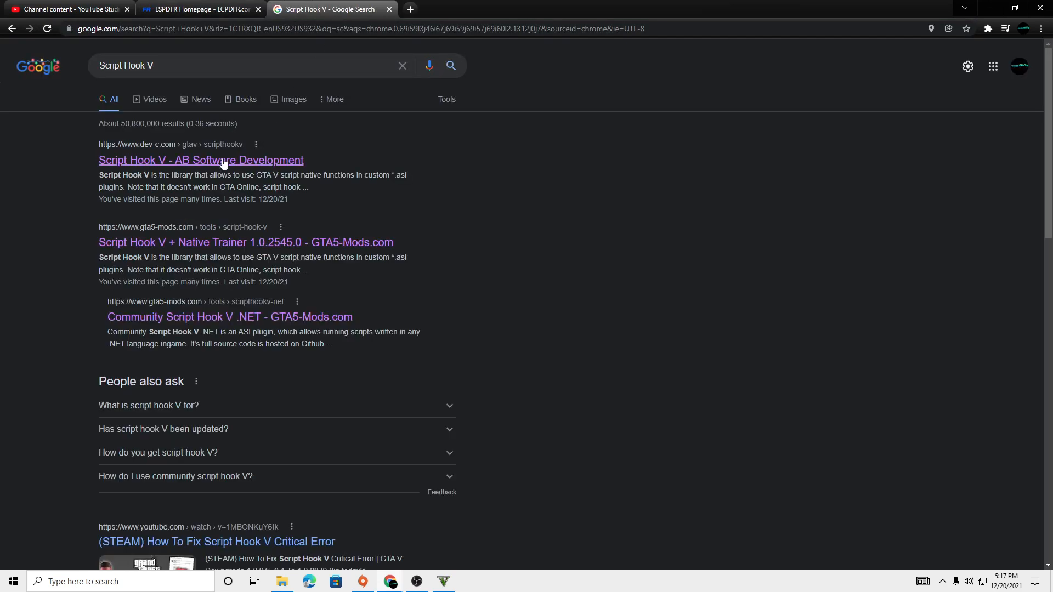
{"action": "left_click", "coordinate": [200, 159]}
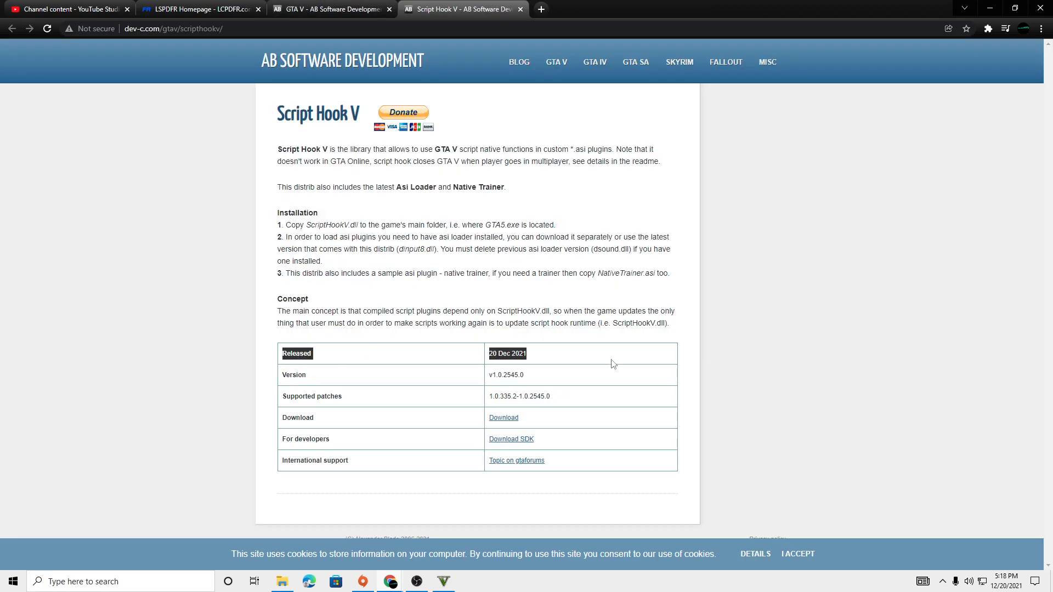
{"action": "mouse_move", "coordinate": [225, 93]}
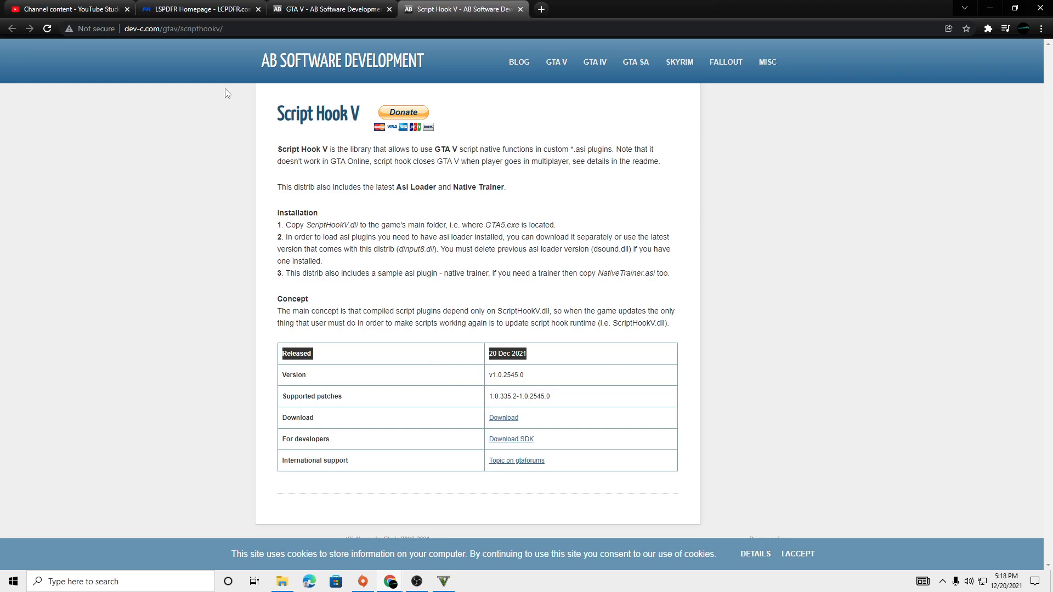
{"action": "mouse_move", "coordinate": [182, 82]}
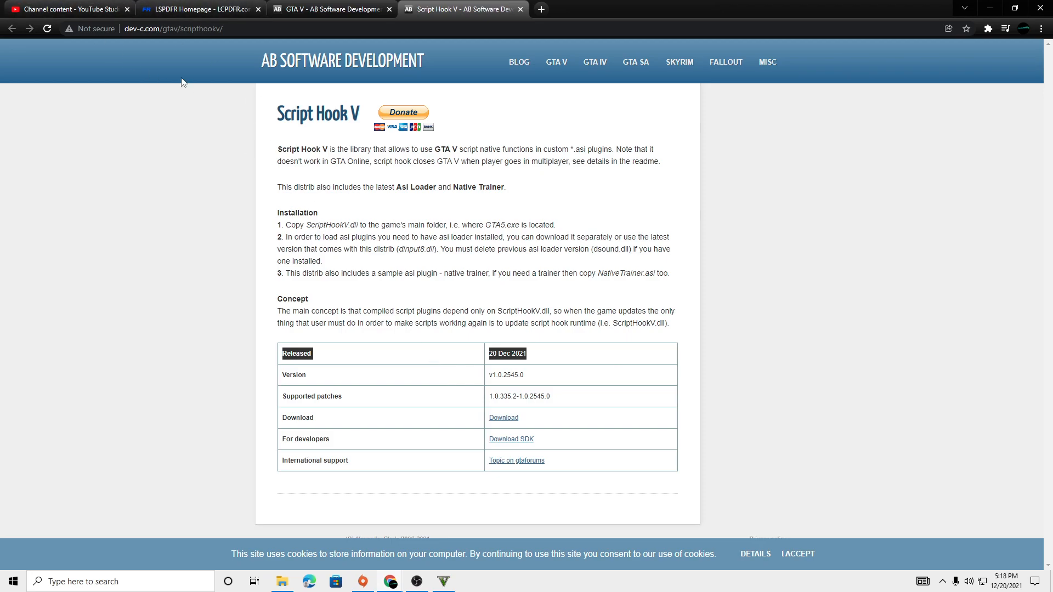
Step: Open the LSPDFR 0.4.9 (8021) download page and agree to the download terms
{"action": "left_click", "coordinate": [199, 9]}
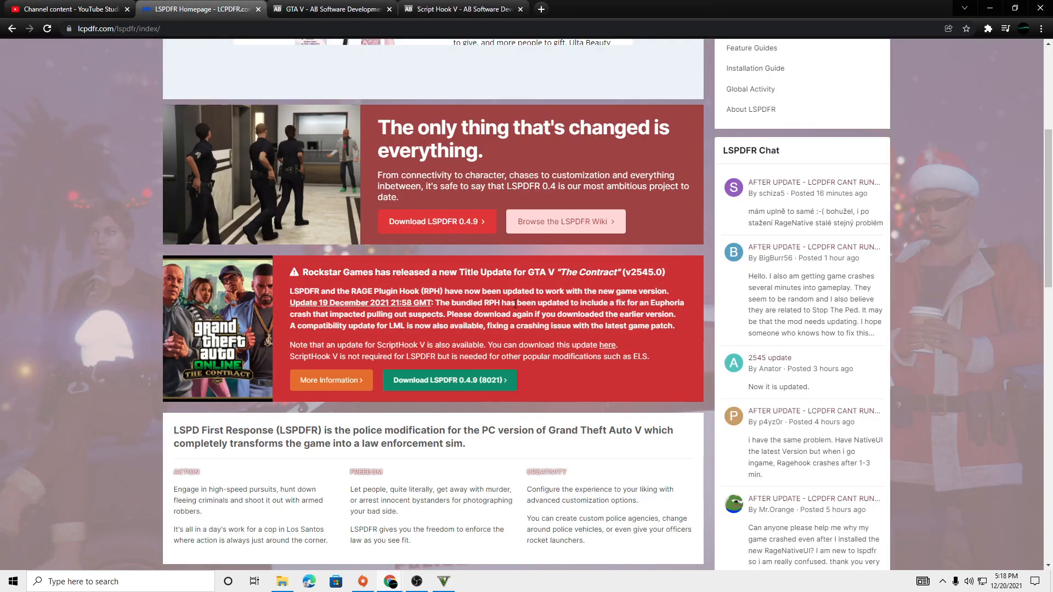
{"action": "mouse_move", "coordinate": [449, 380]}
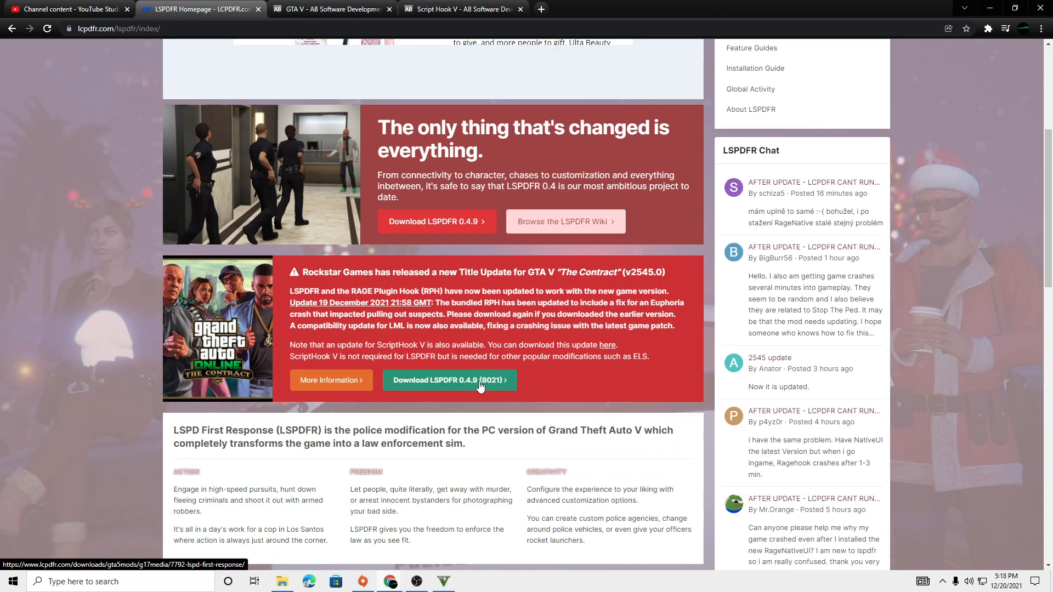
{"action": "left_click", "coordinate": [449, 380]}
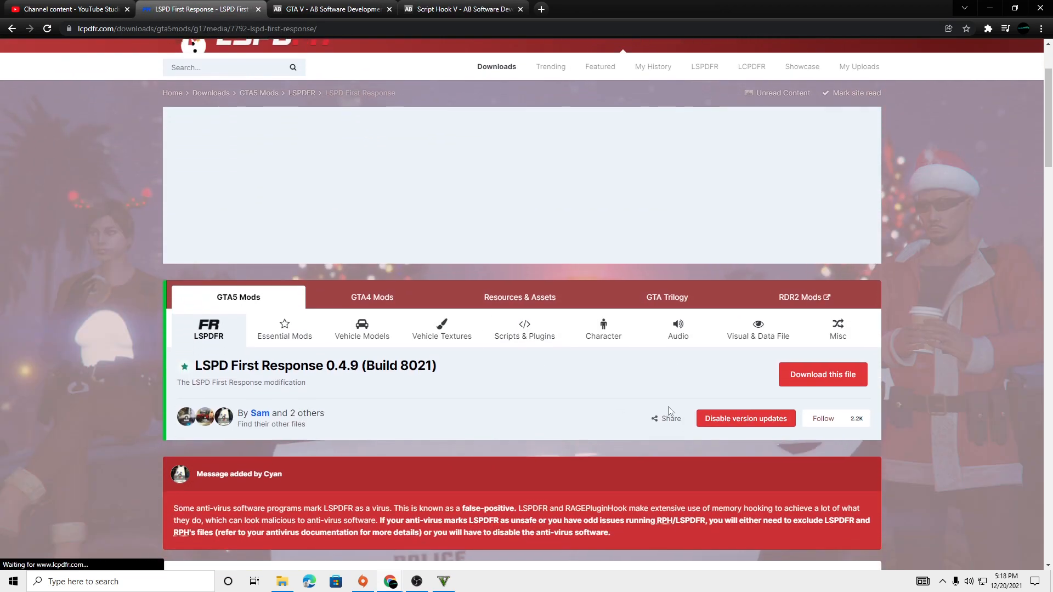
{"action": "left_click", "coordinate": [821, 374]}
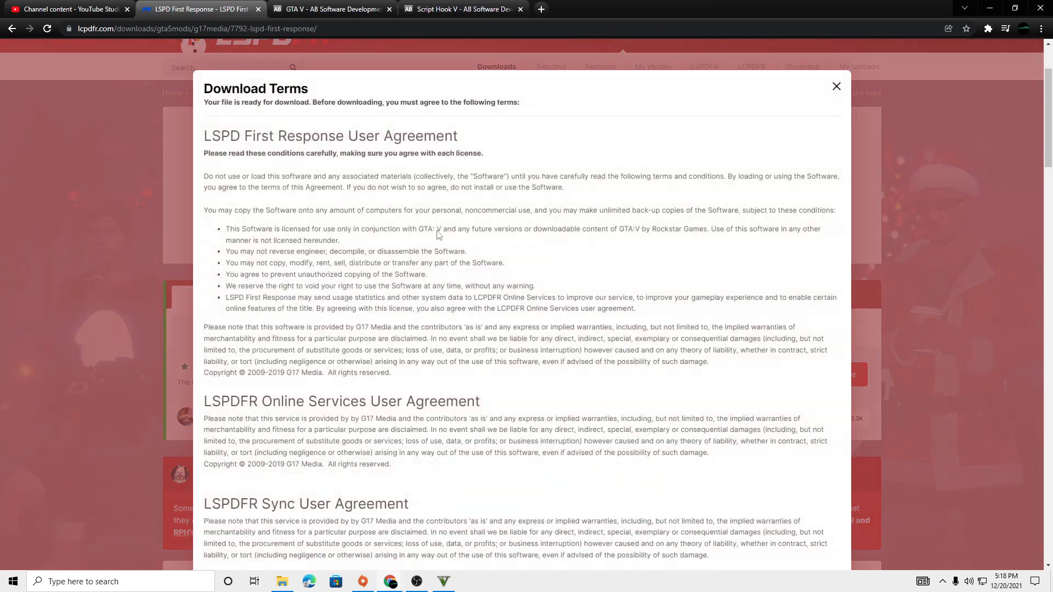
{"action": "scroll", "scroll_direction": "down", "scroll_amount": 3}
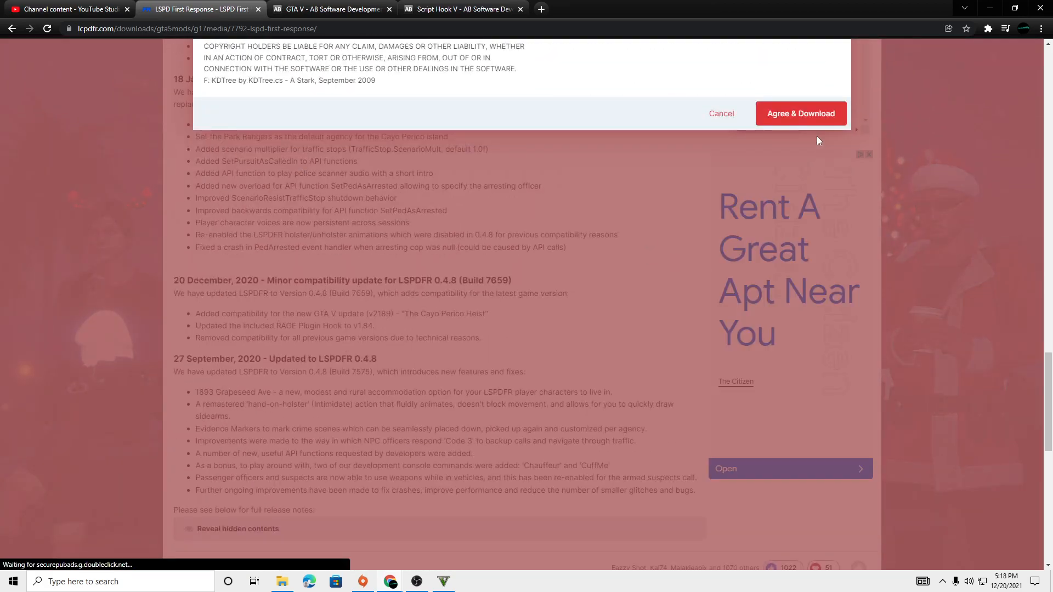
{"action": "left_click", "coordinate": [800, 113]}
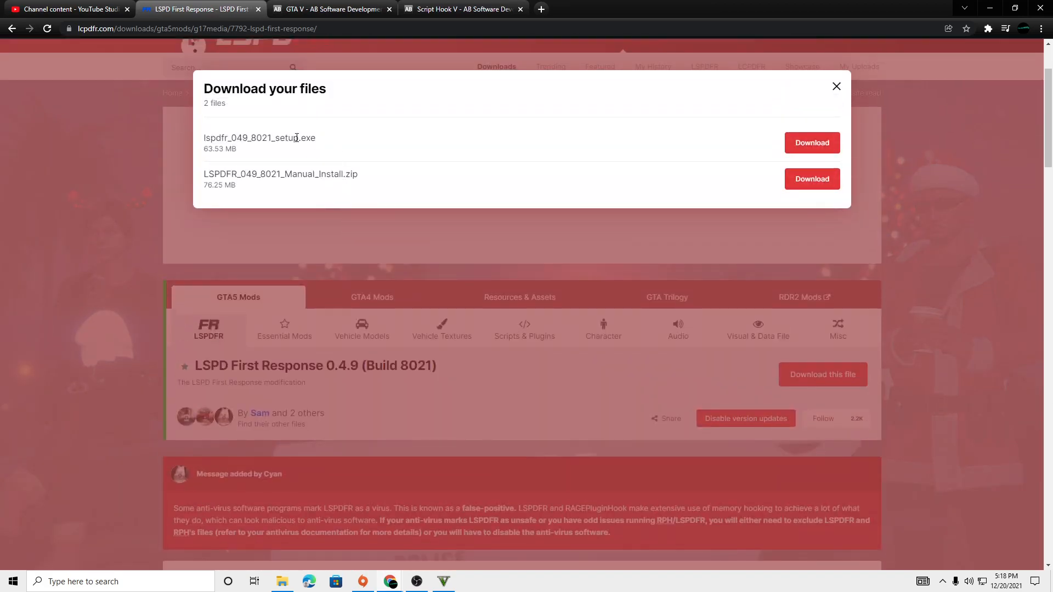
{"action": "mouse_move", "coordinate": [836, 86]}
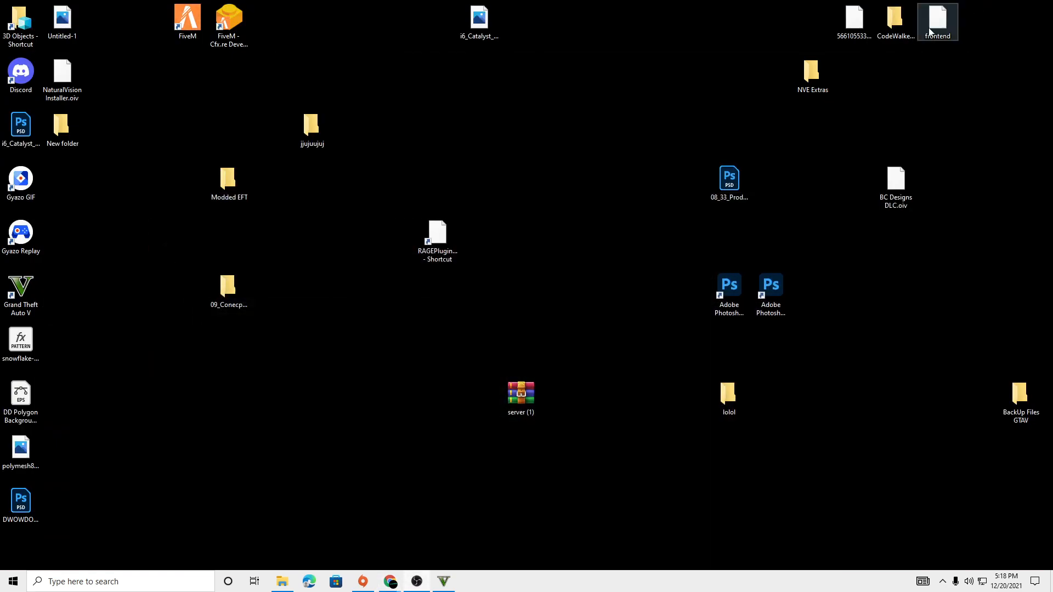
Step: Run lspdfr_049_8021_setup from Downloads, bypassing SmartScreen with More info and Run anyway
{"action": "left_click", "coordinate": [282, 581]}
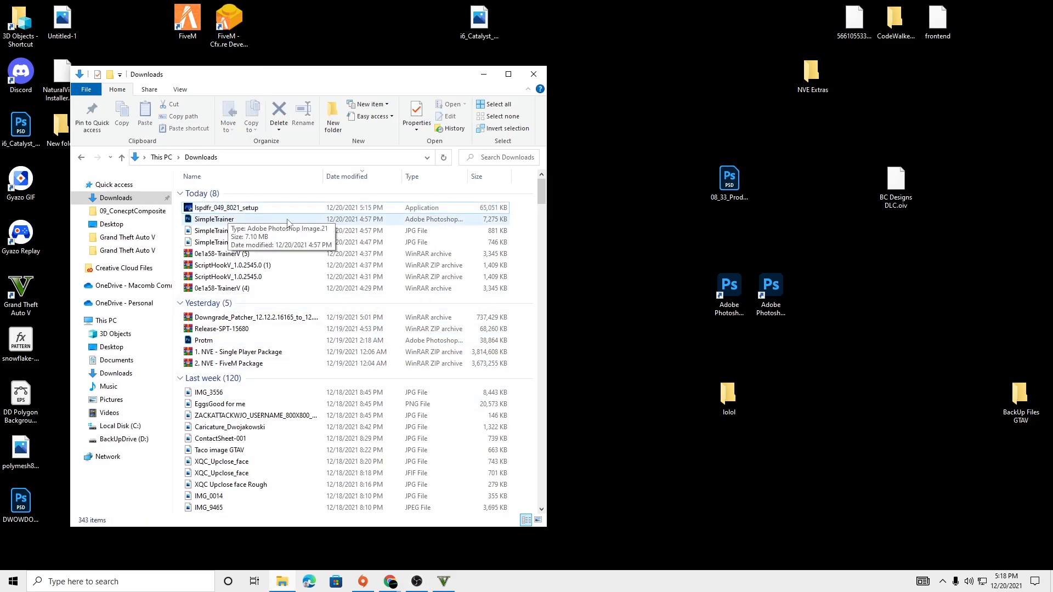
{"action": "left_click", "coordinate": [227, 207]}
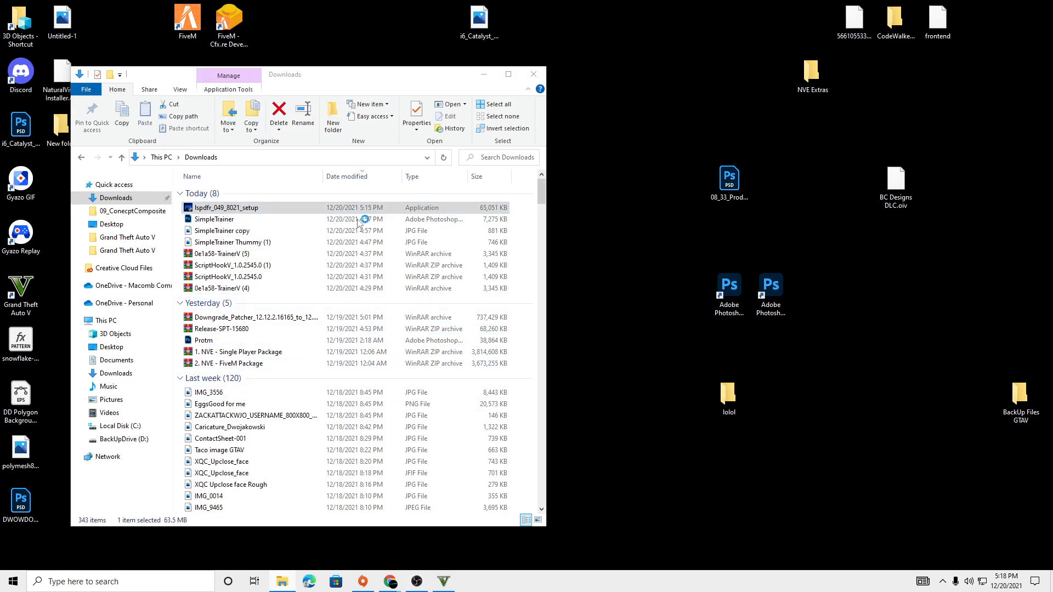
{"action": "double_click", "coordinate": [224, 208]}
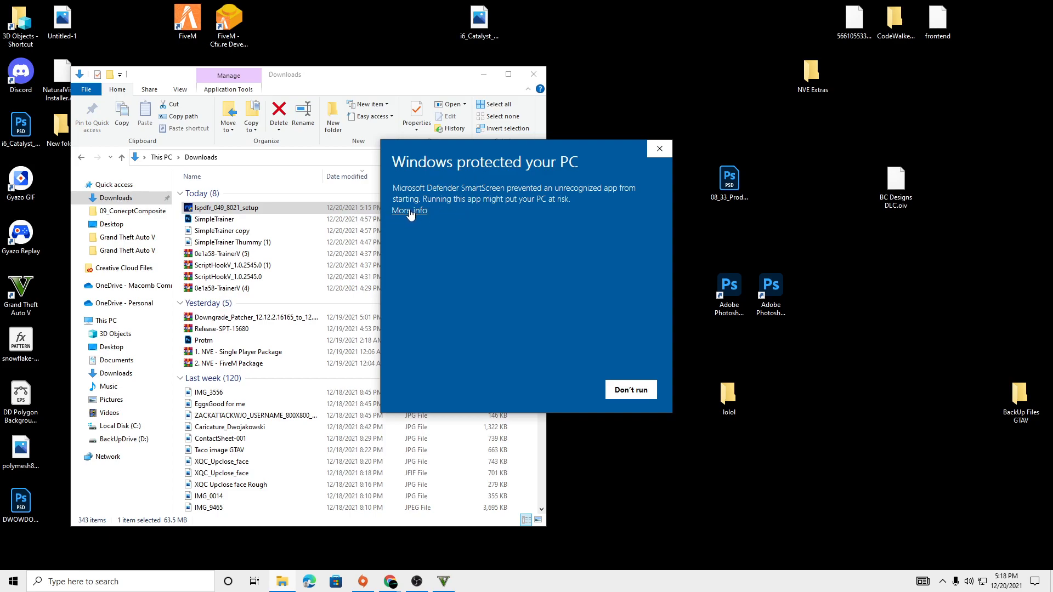
{"action": "left_click", "coordinate": [407, 210]}
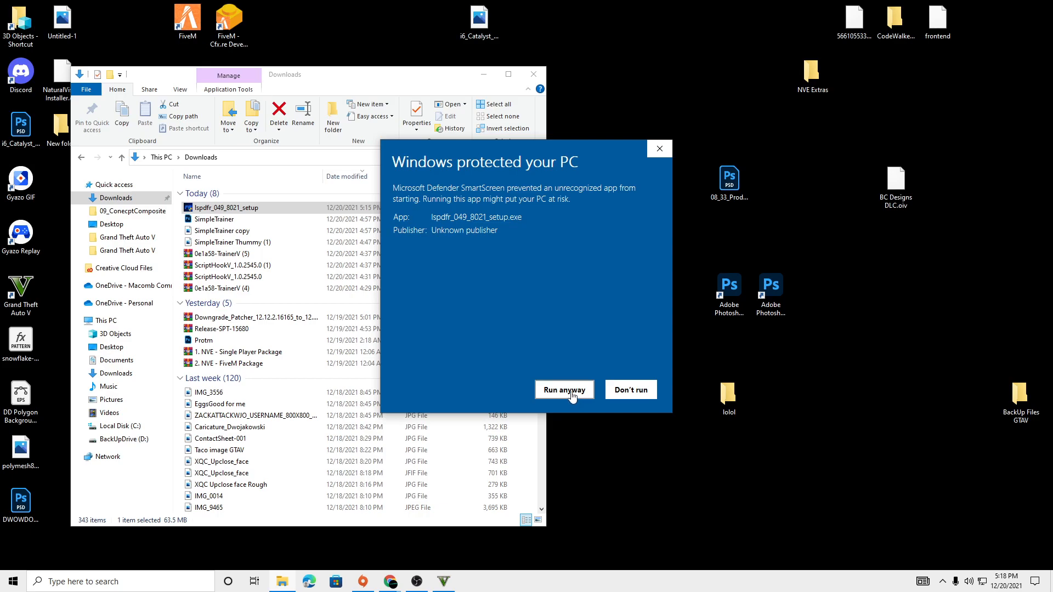
{"action": "left_click", "coordinate": [564, 389]}
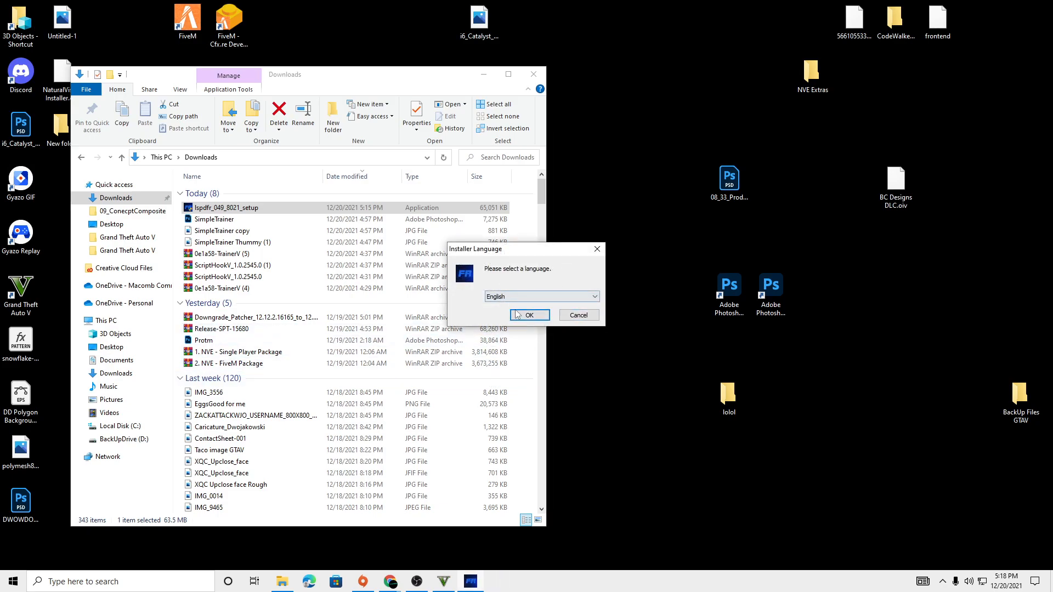
Step: Install in English with default components into the Grand Theft Auto V folder
{"action": "left_click", "coordinate": [527, 314]}
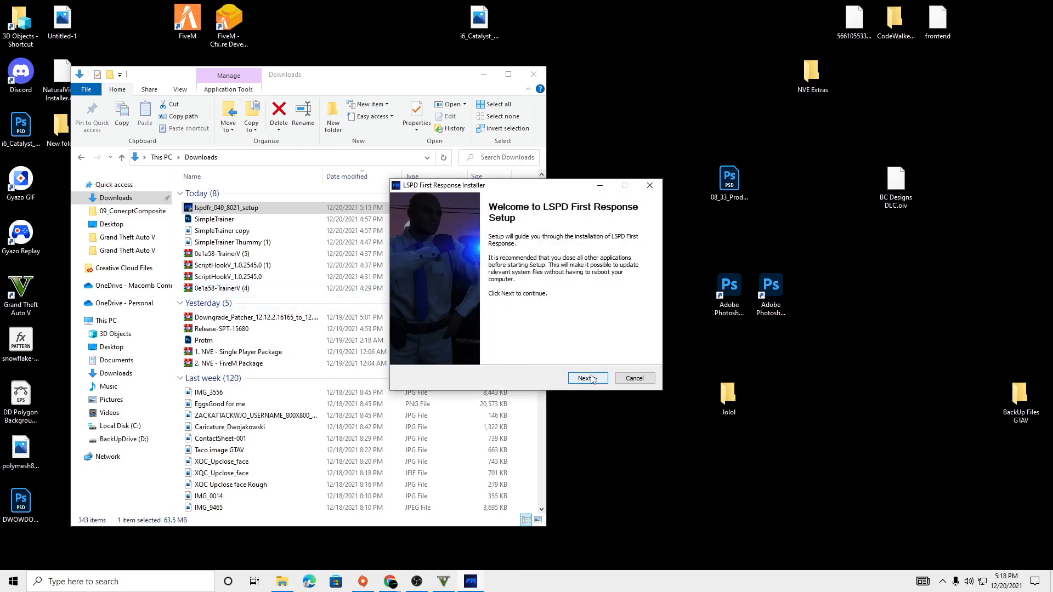
{"action": "left_click", "coordinate": [585, 378]}
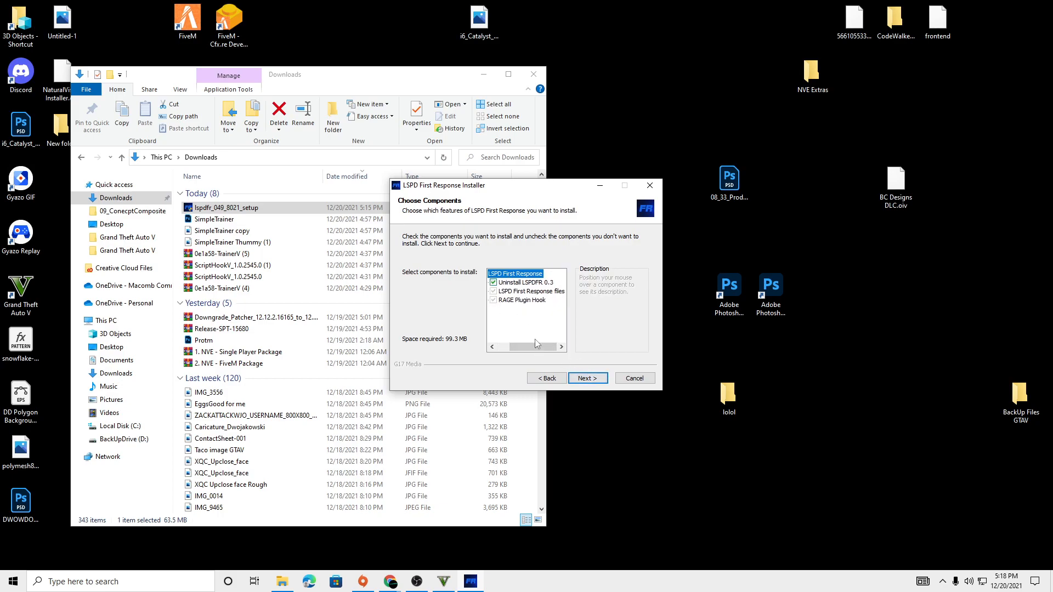
{"action": "left_click", "coordinate": [586, 378]}
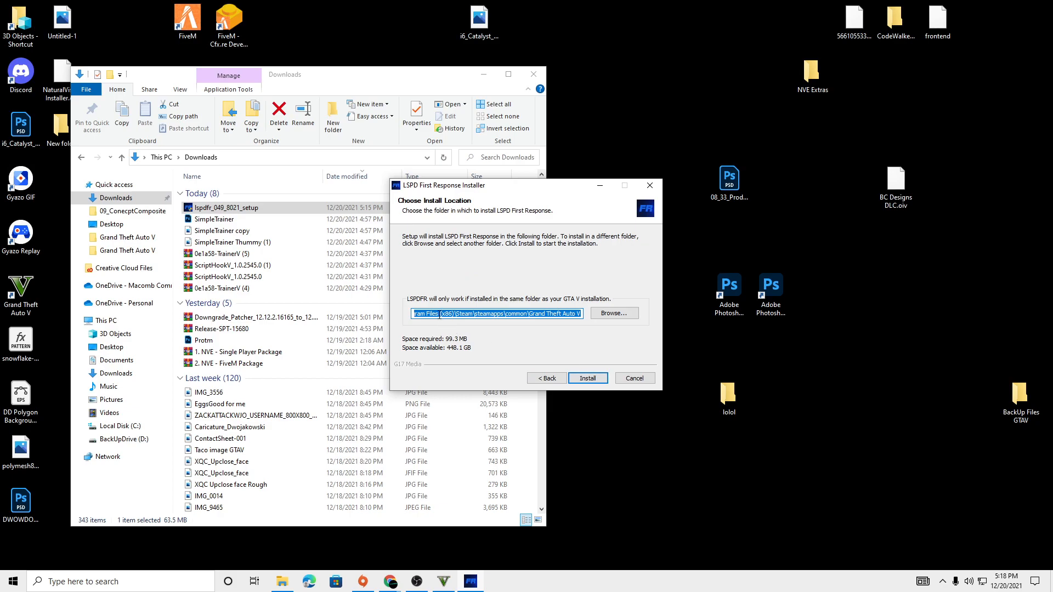
{"action": "left_click", "coordinate": [586, 377]}
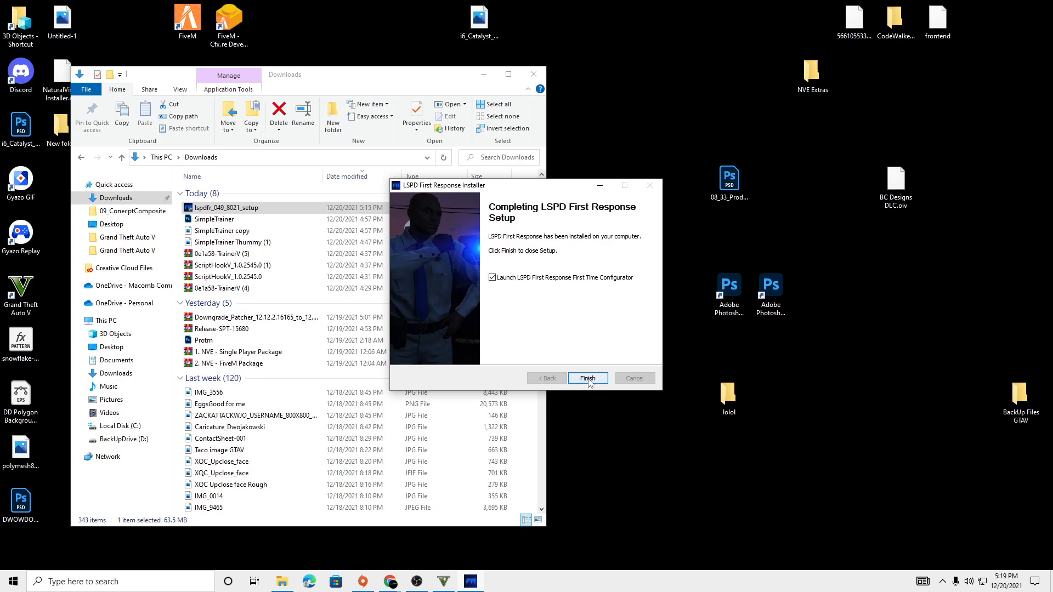
Step: Finish setup, launch the configurator, and accept the RAGE Plugin Hook license disclaimer
{"action": "left_click", "coordinate": [587, 378]}
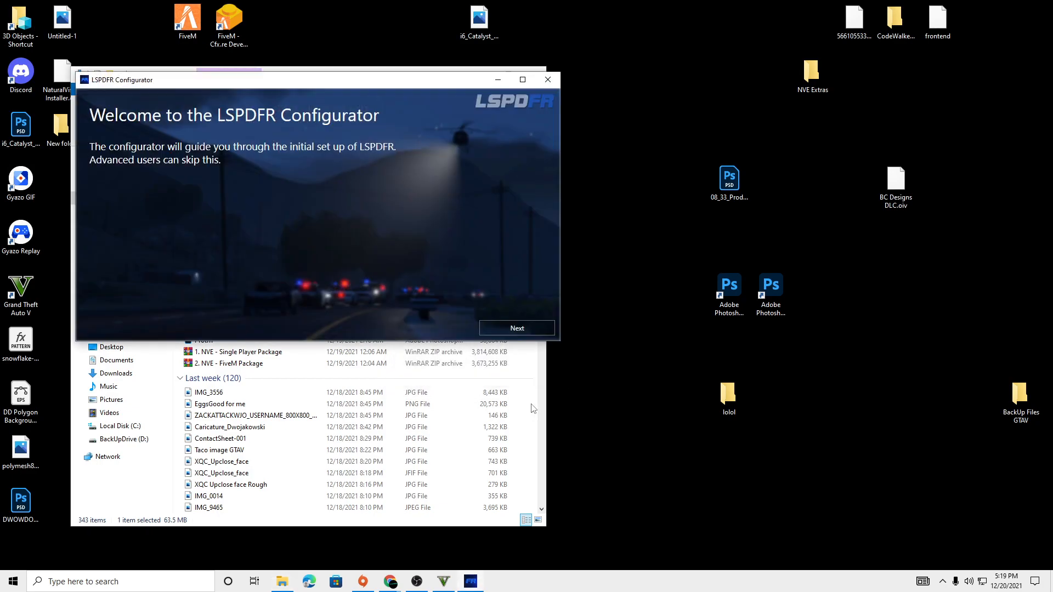
{"action": "mouse_move", "coordinate": [332, 302]}
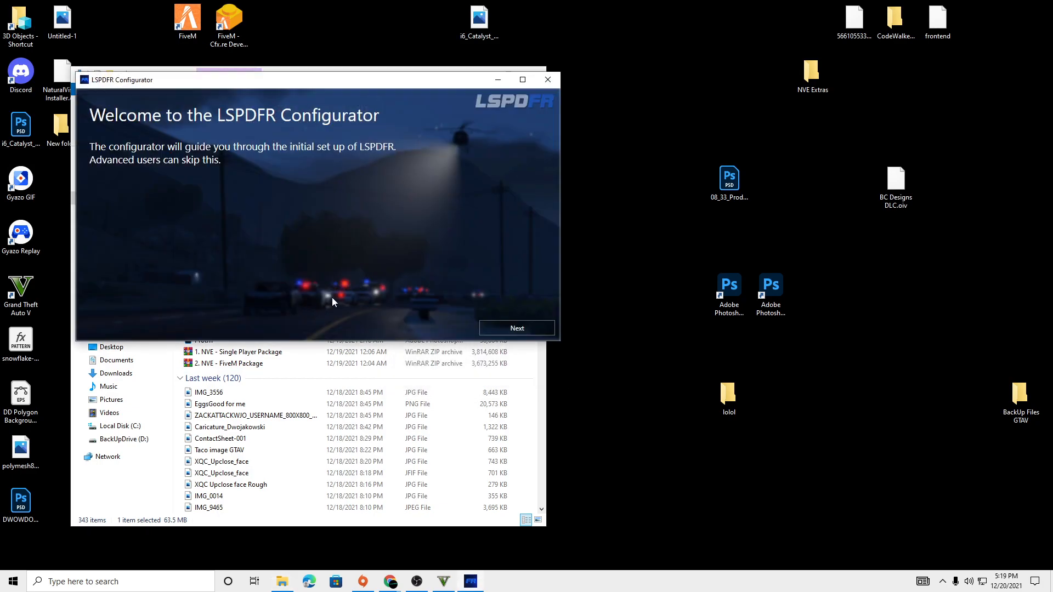
{"action": "mouse_move", "coordinate": [320, 209]}
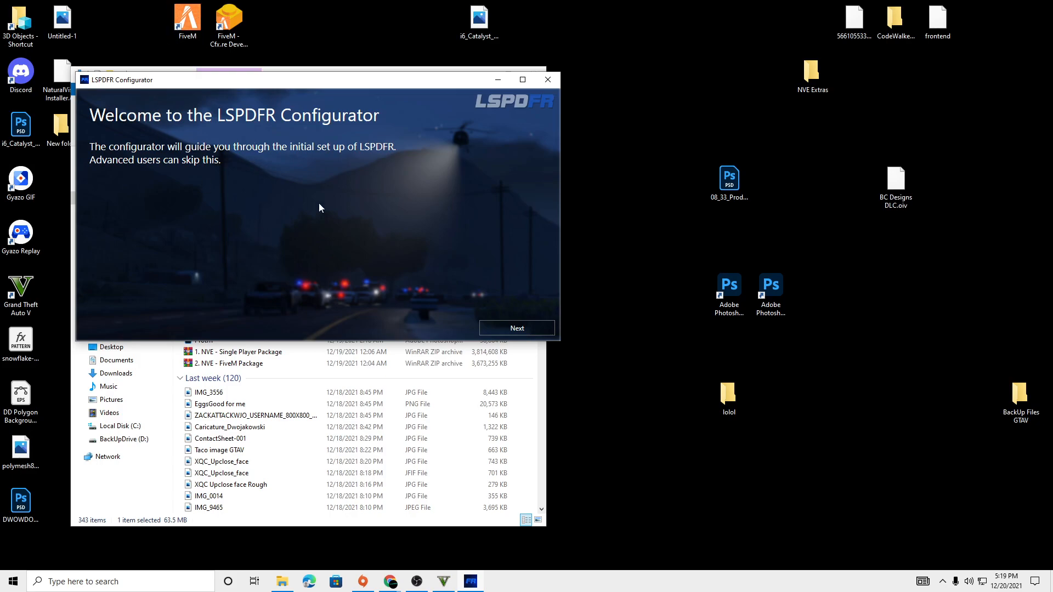
{"action": "left_click", "coordinate": [516, 328]}
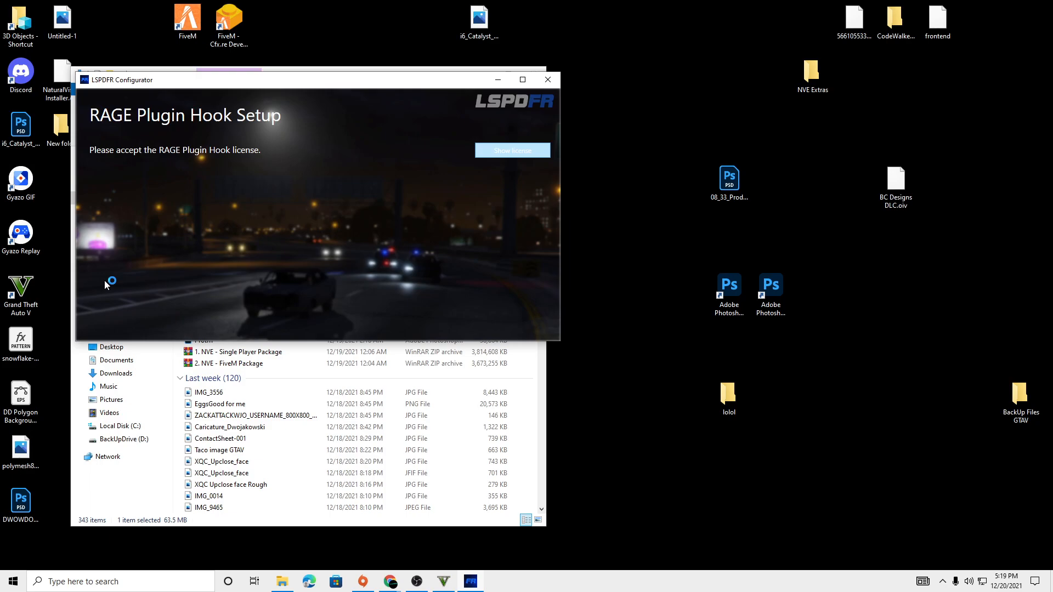
{"action": "left_click", "coordinate": [511, 149]}
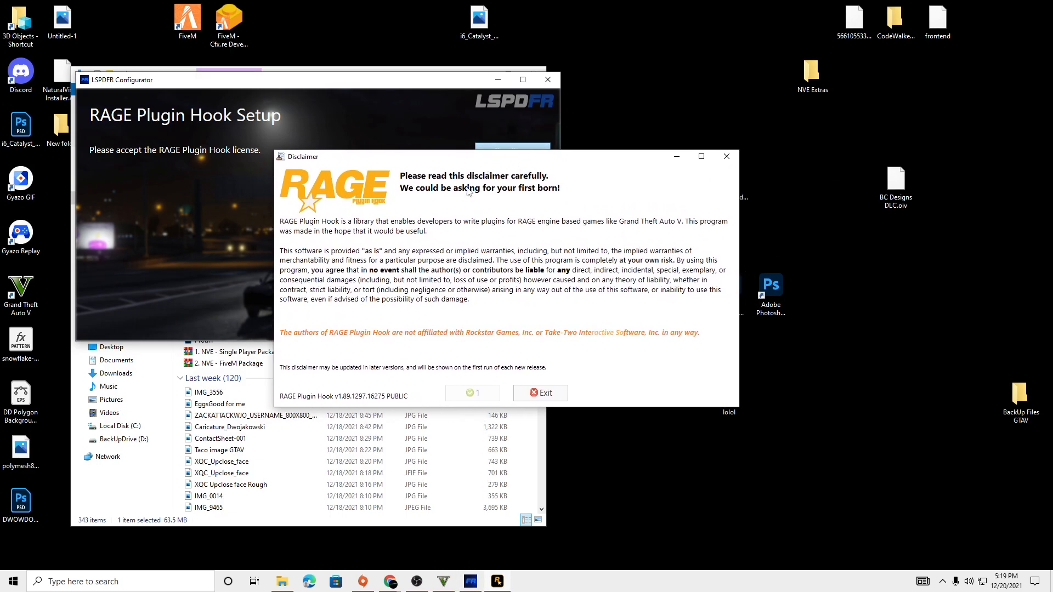
{"action": "left_click", "coordinate": [539, 393]}
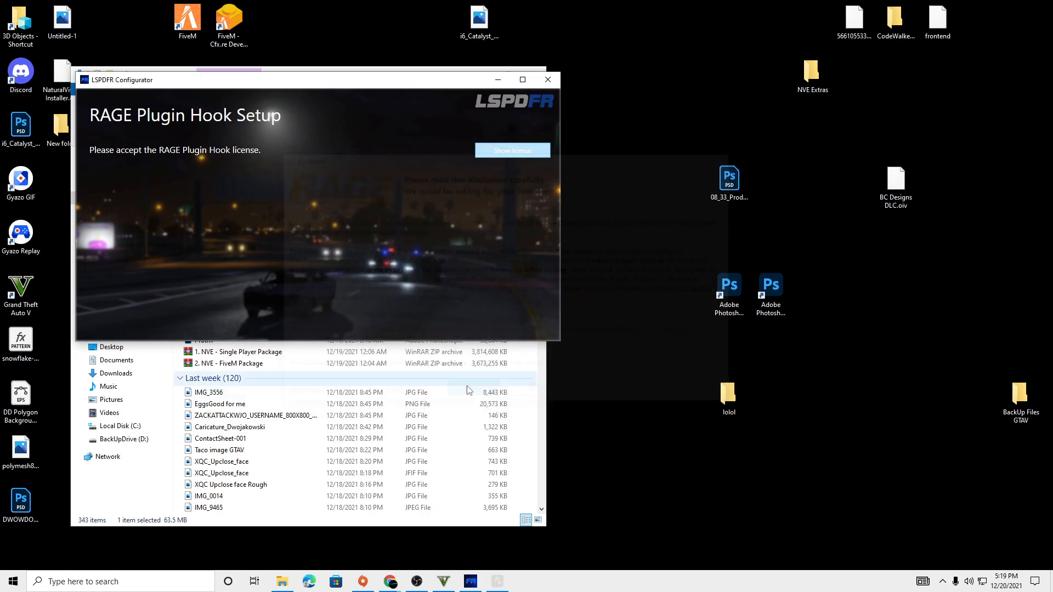
Step: Apply the recommended plugin hook settings and dismiss the Setup successful message
{"action": "left_click", "coordinate": [512, 149]}
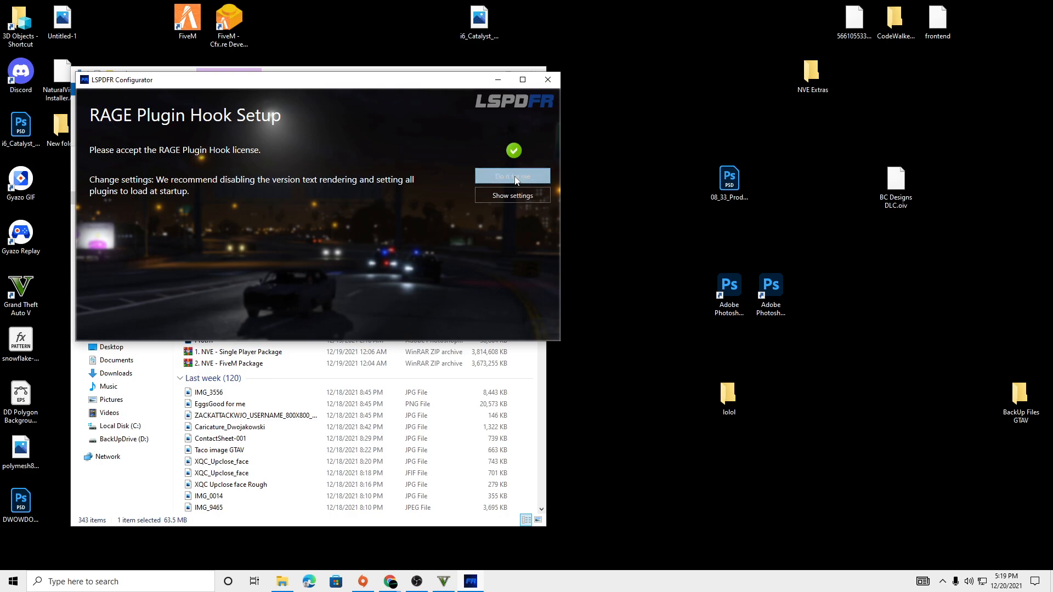
{"action": "left_click", "coordinate": [512, 176]}
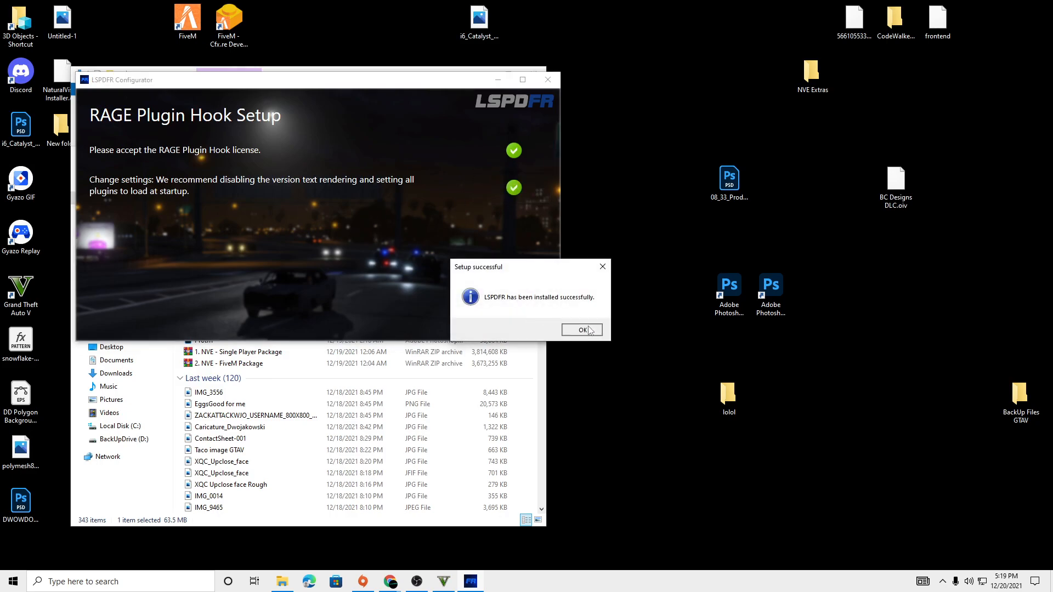
{"action": "left_click", "coordinate": [581, 329]}
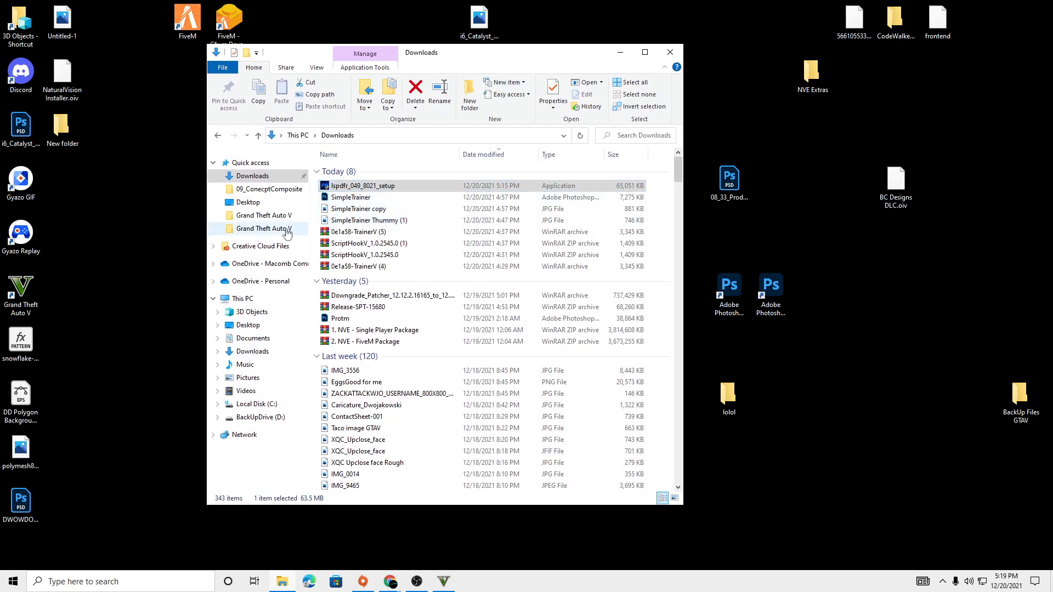
Step: Open the Grand Theft Auto V folder from Quick access and launch RAGEPluginHook
{"action": "left_click", "coordinate": [265, 228]}
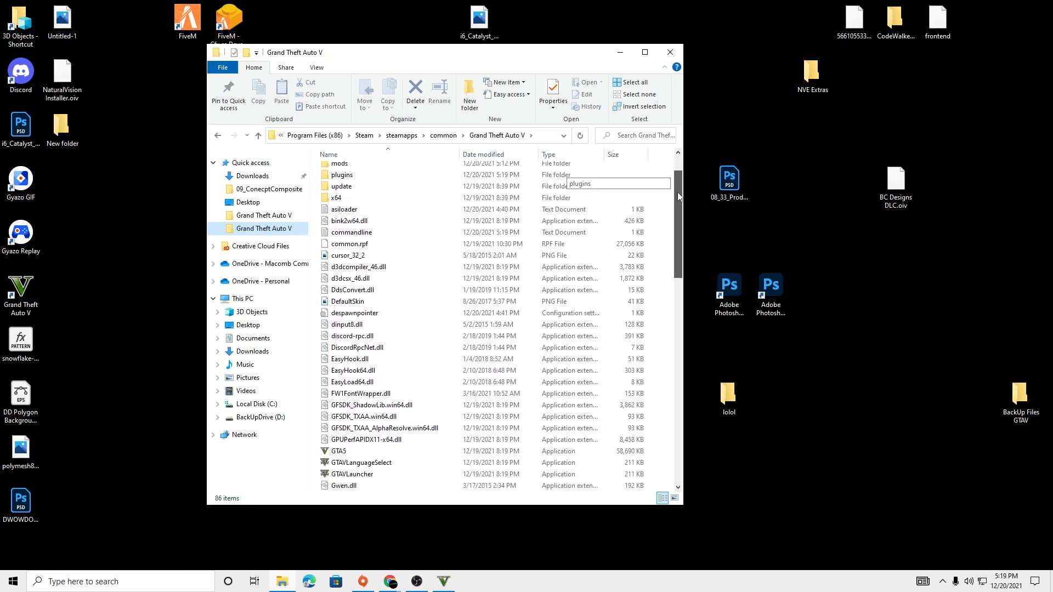
{"action": "scroll", "scroll_direction": "down", "scroll_amount": 3}
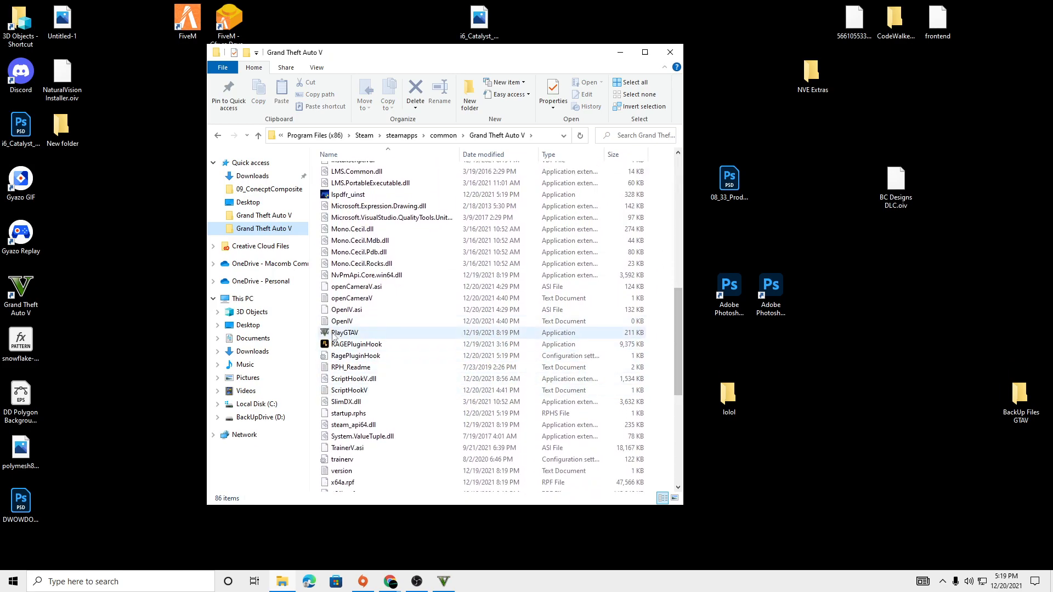
{"action": "left_click", "coordinate": [357, 344]}
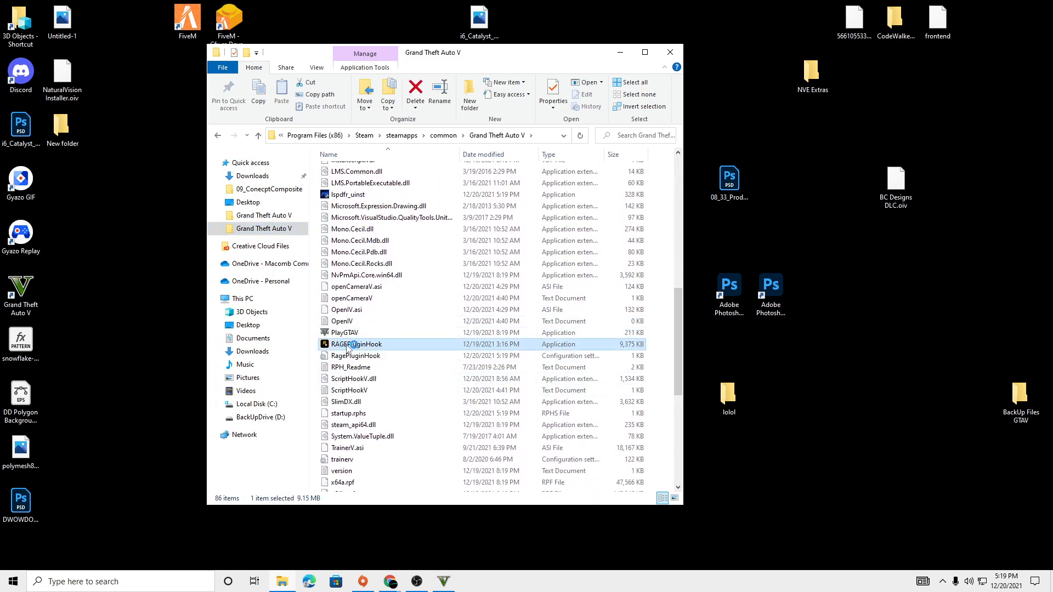
{"action": "double_click", "coordinate": [356, 344]}
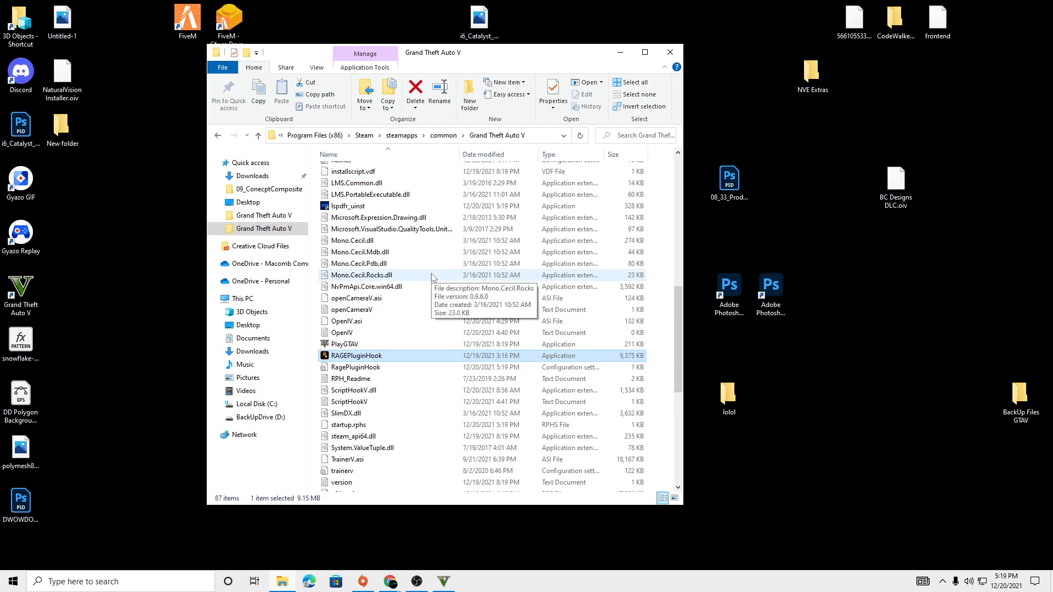
Step: Set plugin timeout threshold to 60000, review startup plugins, and save and launch
{"action": "double_click", "coordinate": [356, 355]}
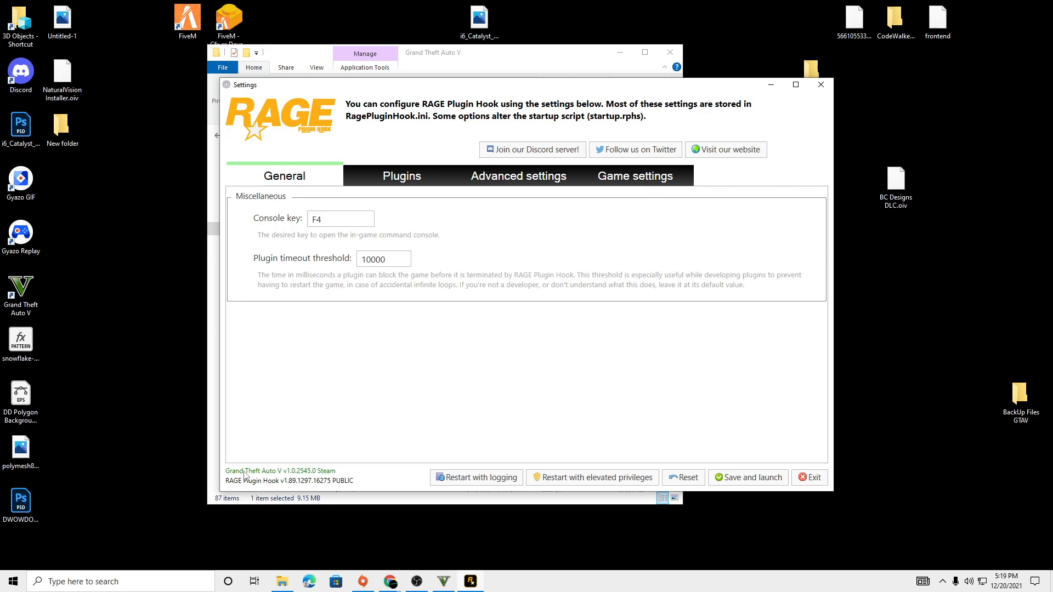
{"action": "mouse_move", "coordinate": [303, 422]}
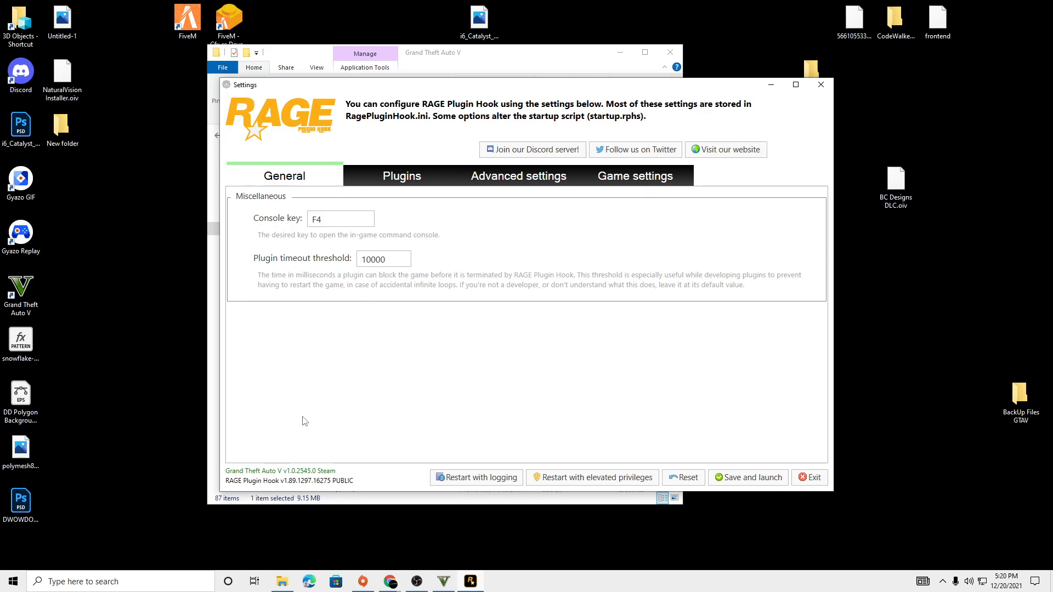
{"action": "mouse_move", "coordinate": [394, 502]}
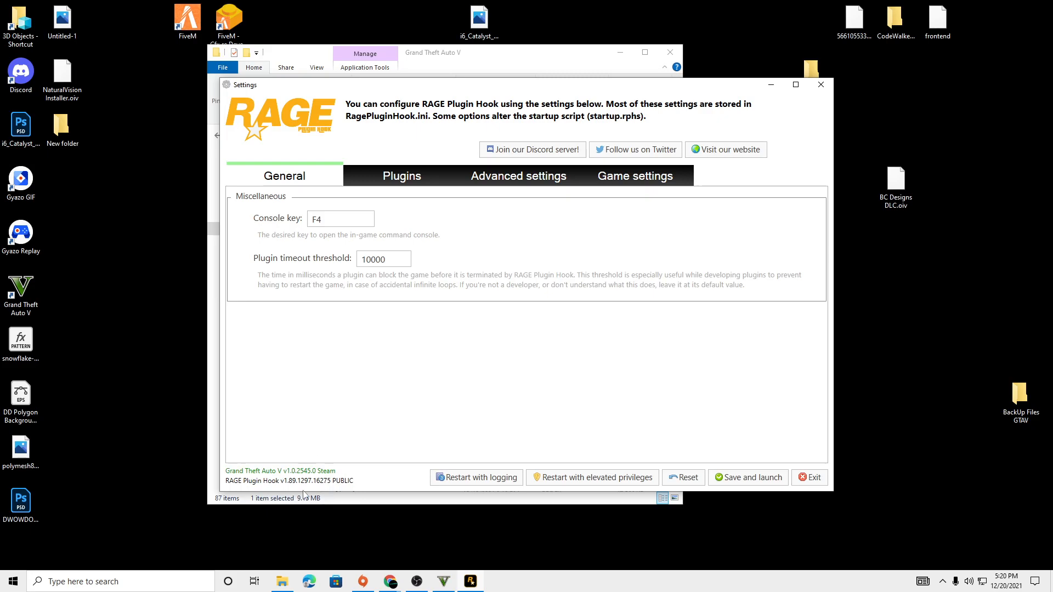
{"action": "mouse_move", "coordinate": [264, 461]}
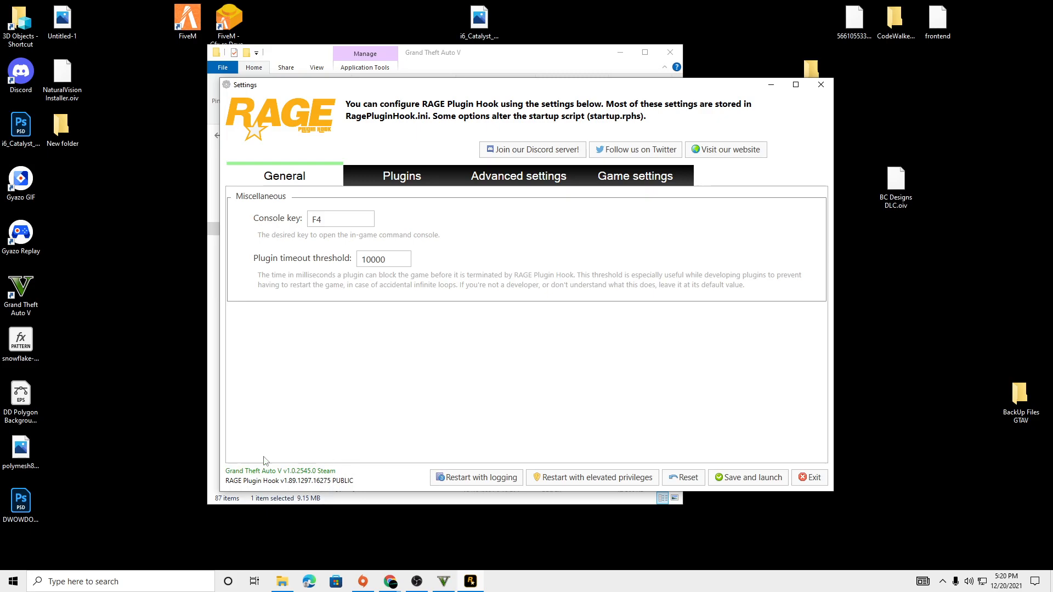
{"action": "left_click", "coordinate": [383, 258]}
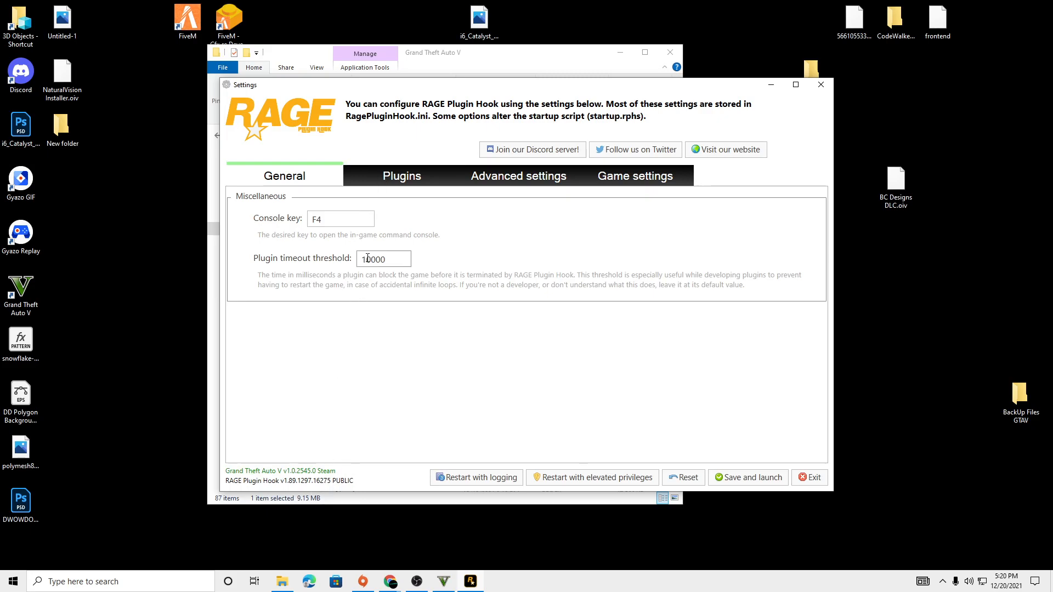
{"action": "left_click", "coordinate": [340, 219]}
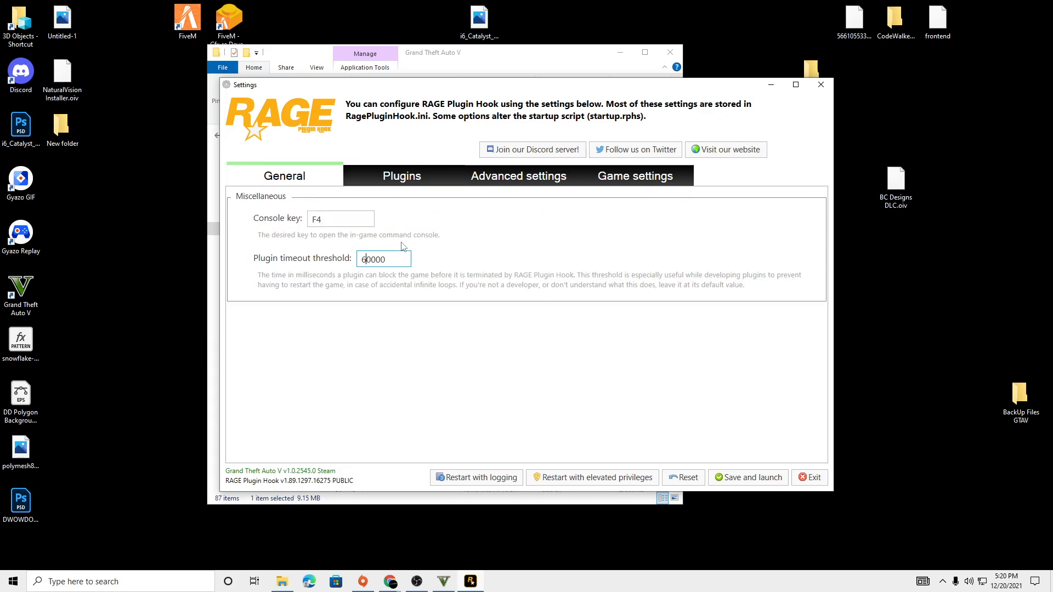
{"action": "left_click", "coordinate": [401, 176]}
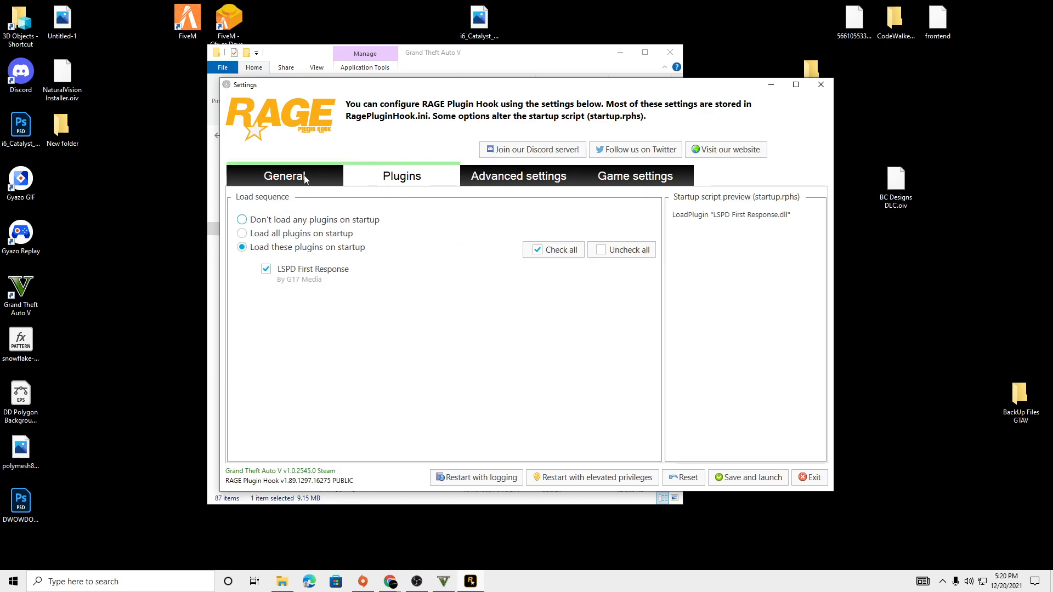
{"action": "left_click", "coordinate": [284, 175]}
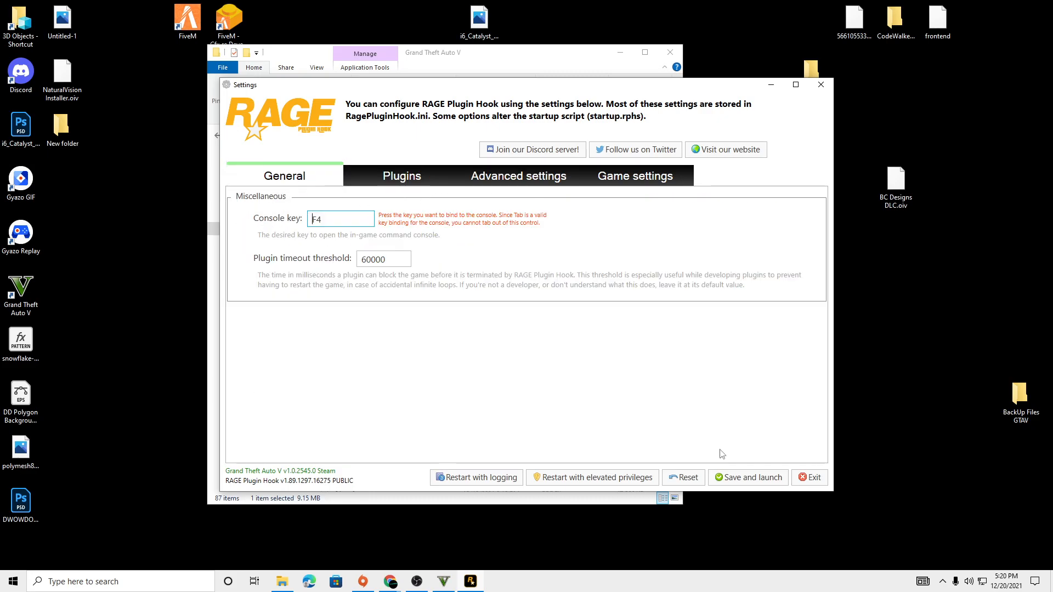
{"action": "left_click", "coordinate": [747, 477]}
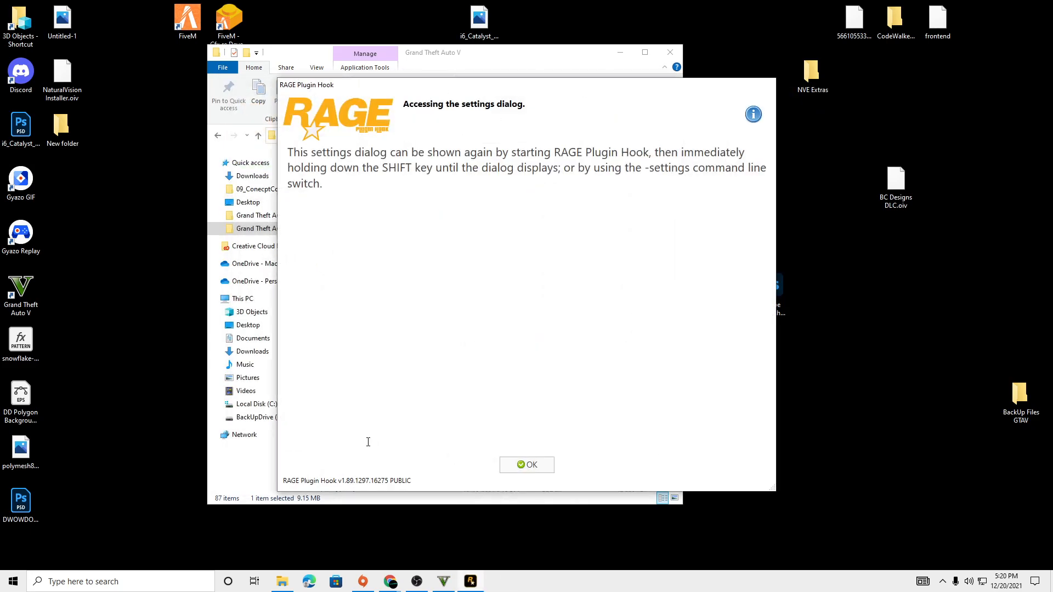
Step: Dismiss the 'Accessing the settings dialog' tip with OK
{"action": "left_click", "coordinate": [526, 464]}
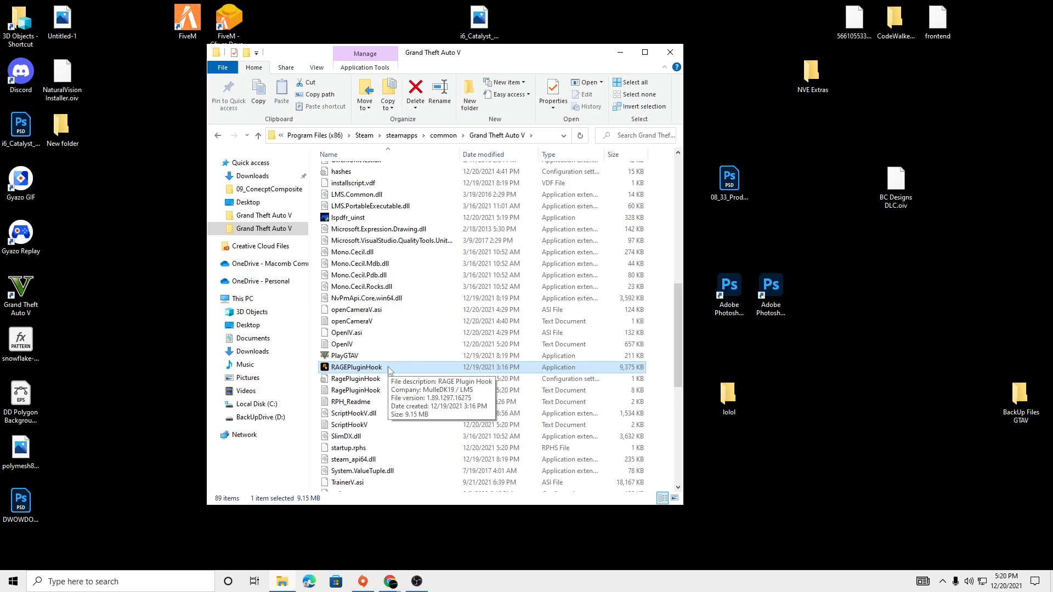
{"action": "mouse_move", "coordinate": [646, 401]}
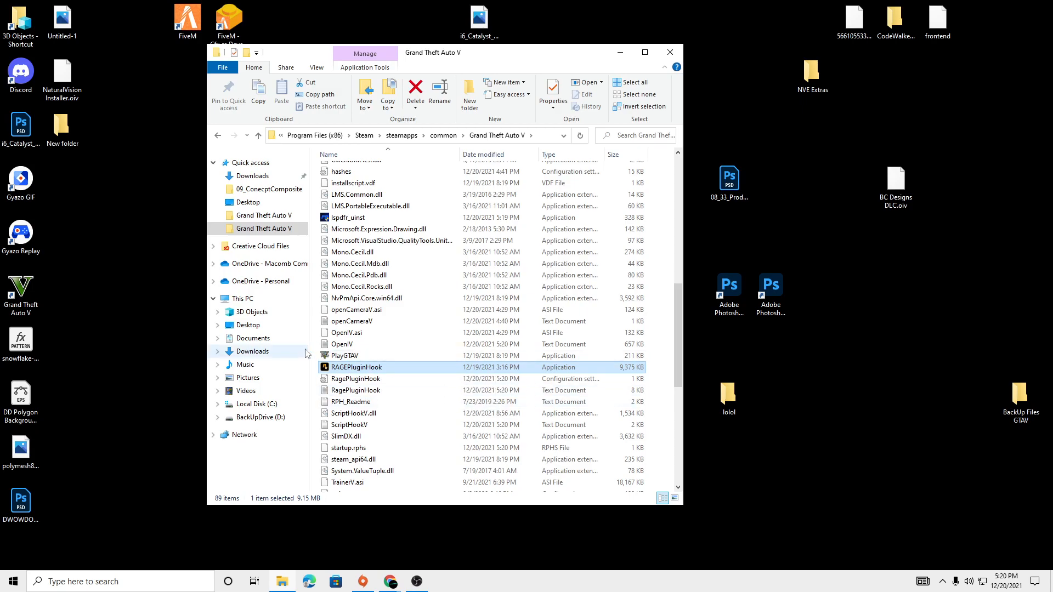
{"action": "double_click", "coordinate": [356, 367]}
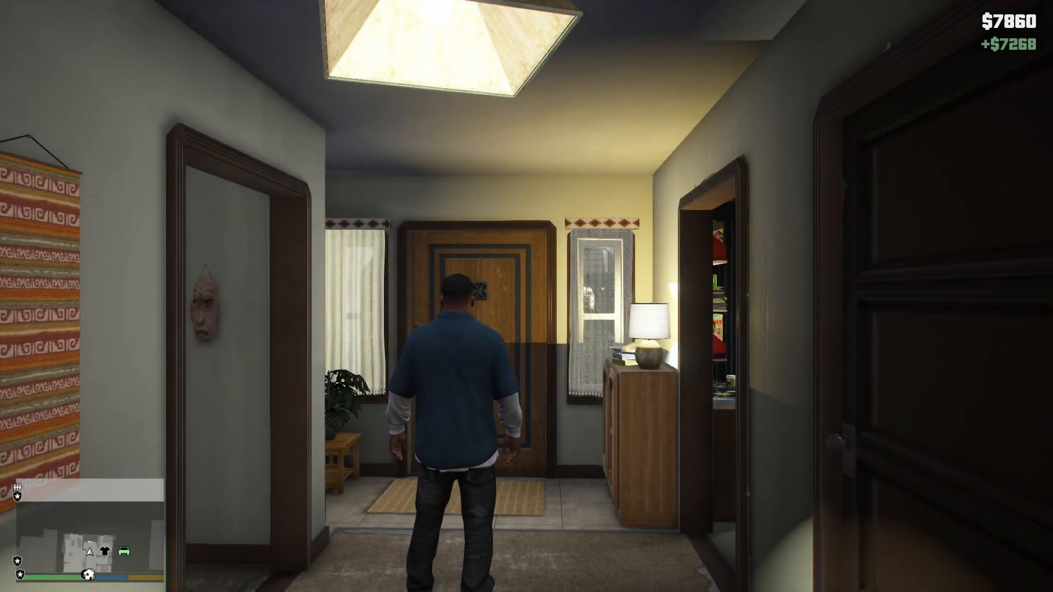
Step: Walk the character outside, open the F4 RAGE console, and enter the 'go' command
{"action": "key", "text": "w"}
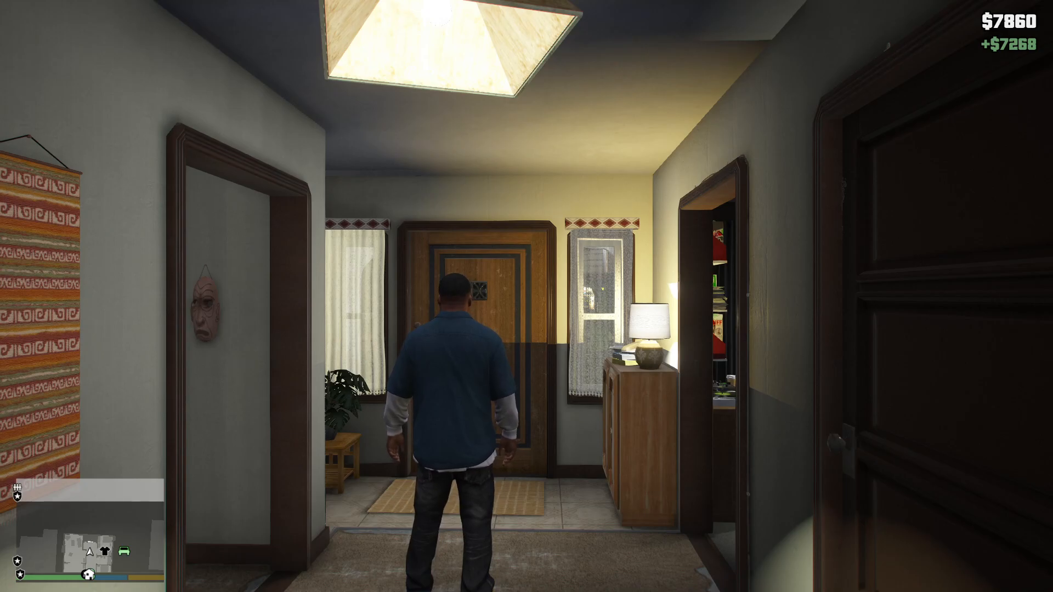
{"action": "key", "text": "w"}
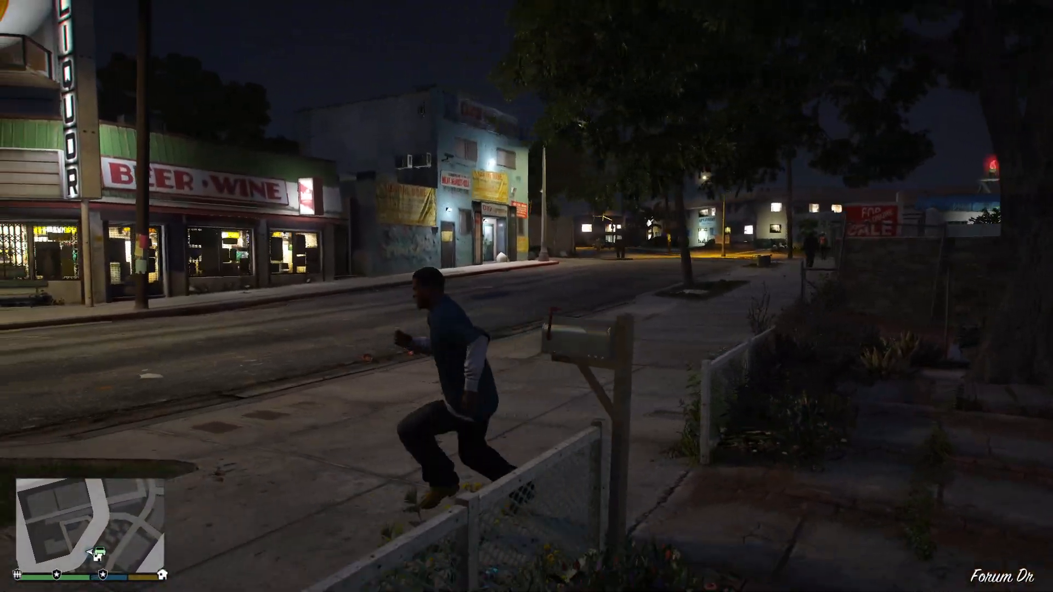
{"action": "mouse_move", "coordinate": [526, 296]}
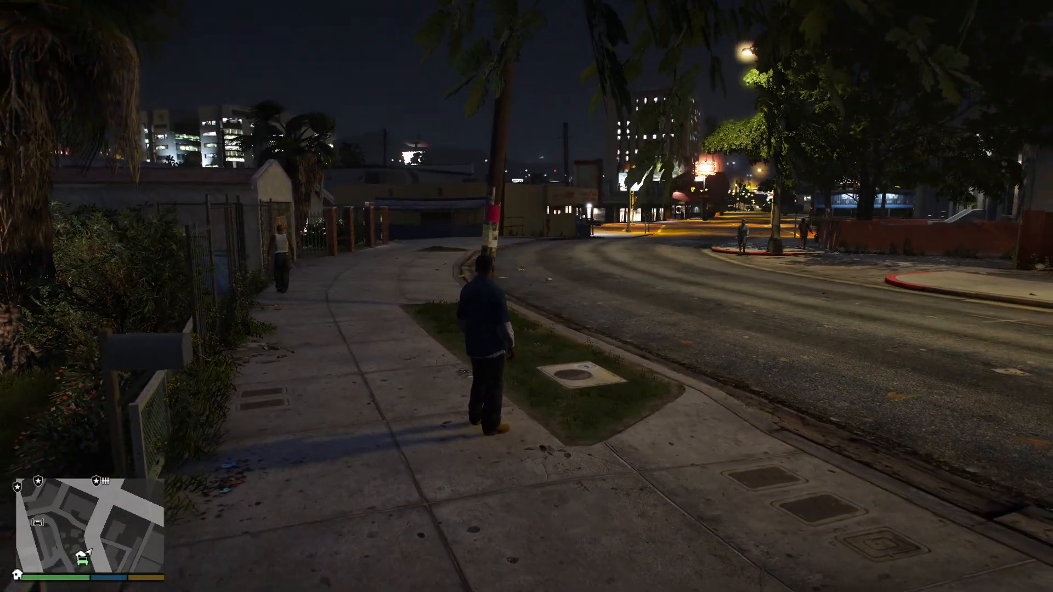
{"action": "key", "text": "f4"}
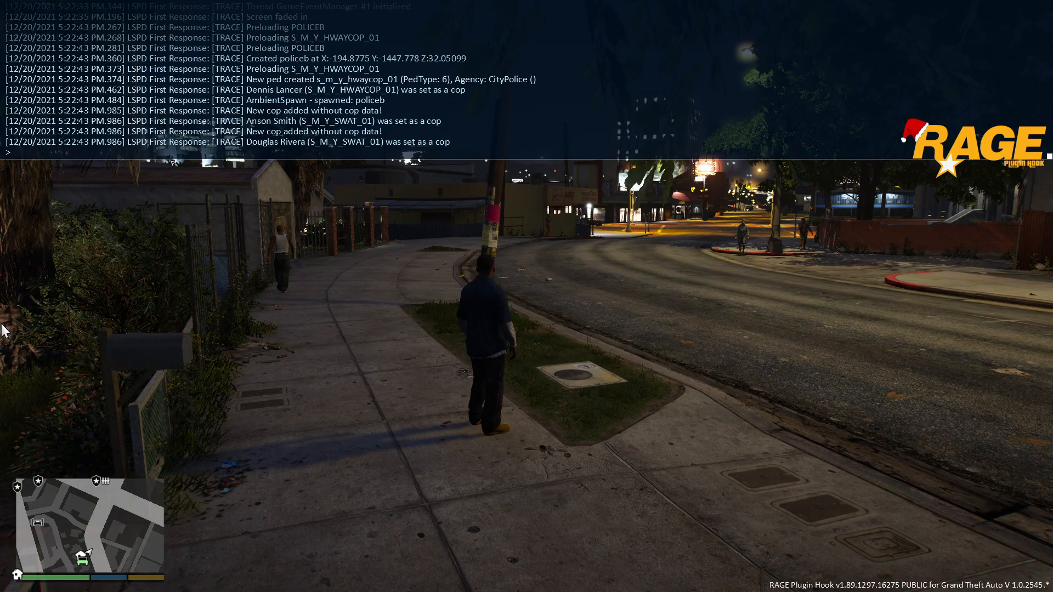
{"action": "type", "text": "go"}
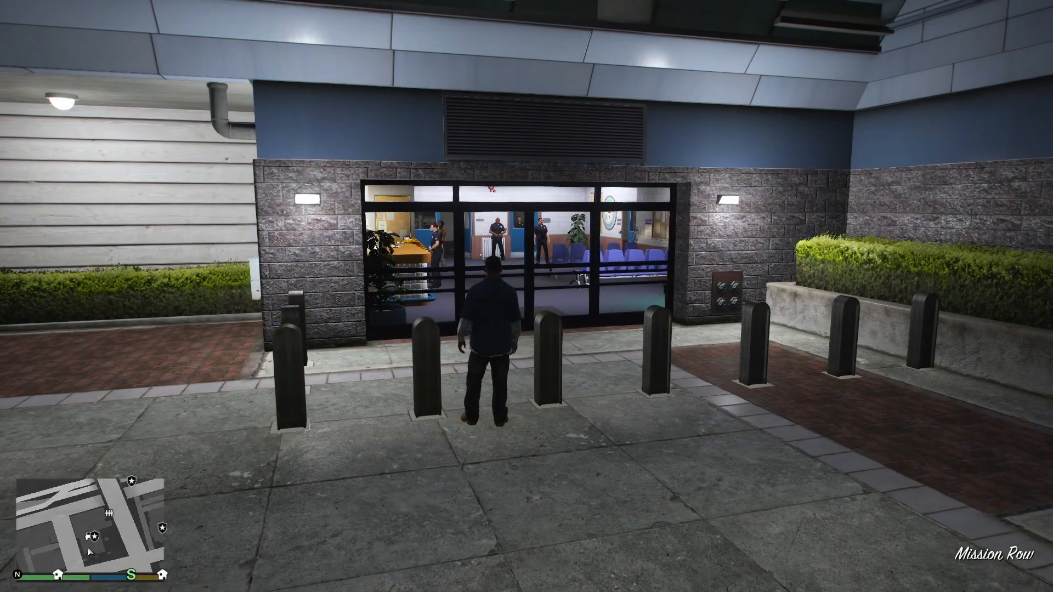
{"action": "mouse_move", "coordinate": [526, 296]}
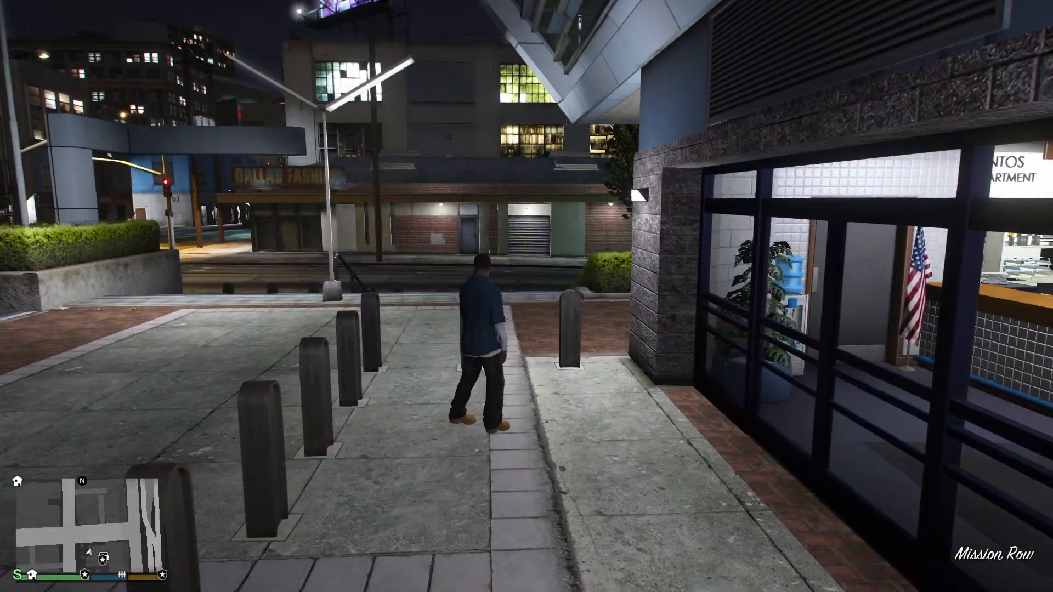